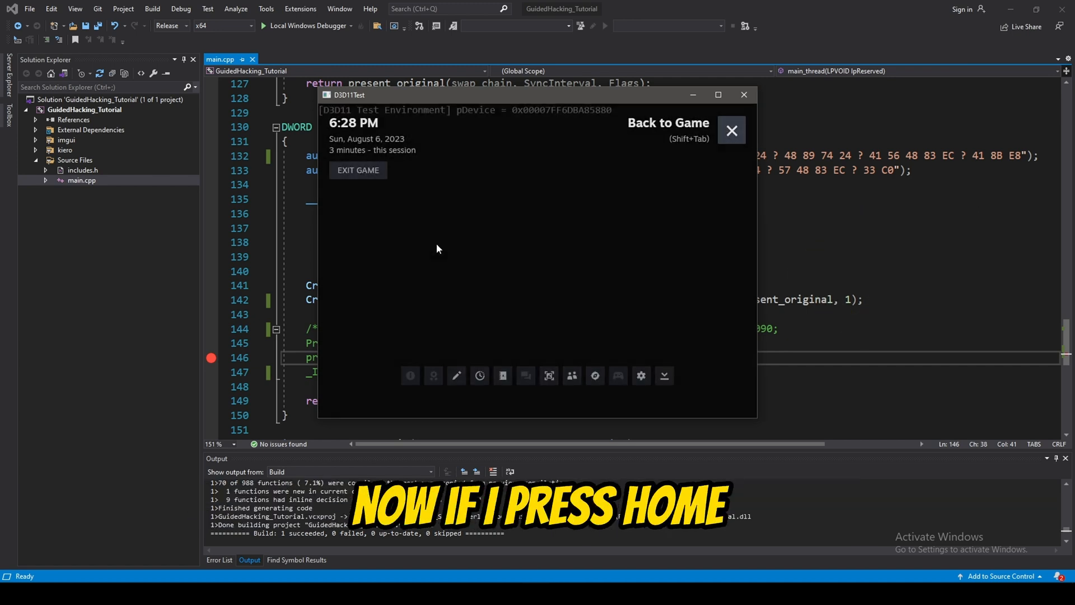
Step: Reload the GameOverlayRenderer64.dll disassembly in IDA and rebase the program to 0x0
key("Home")
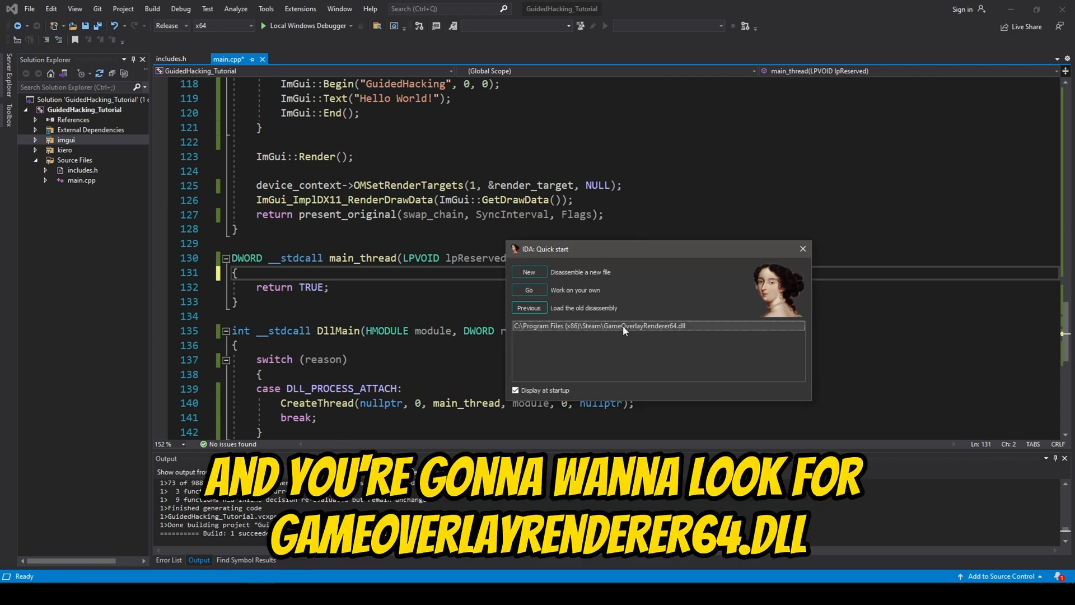
mouse_move(682, 334)
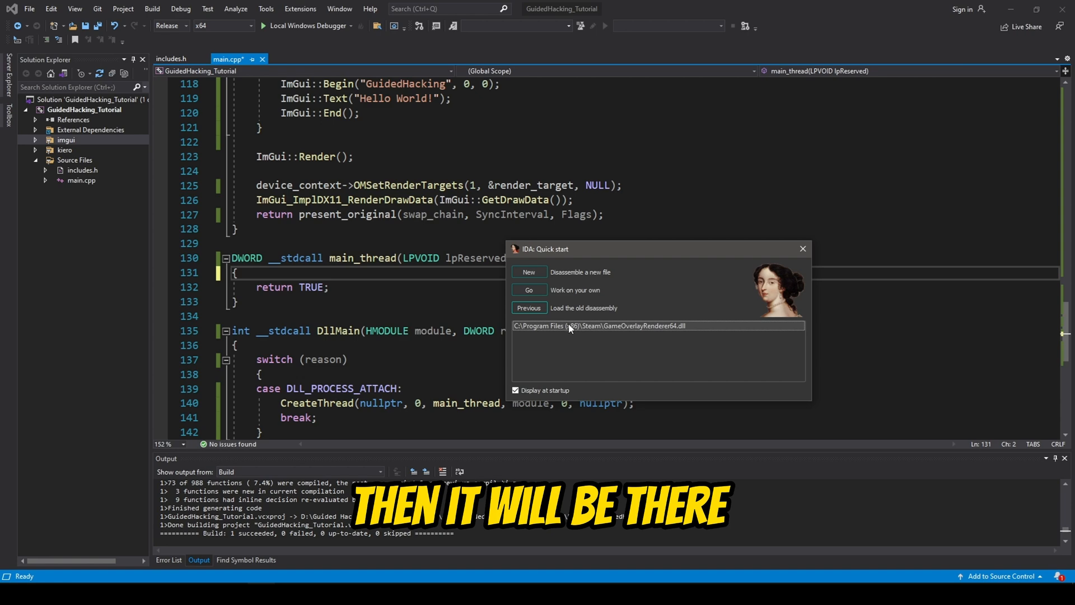
left_click(529, 308)
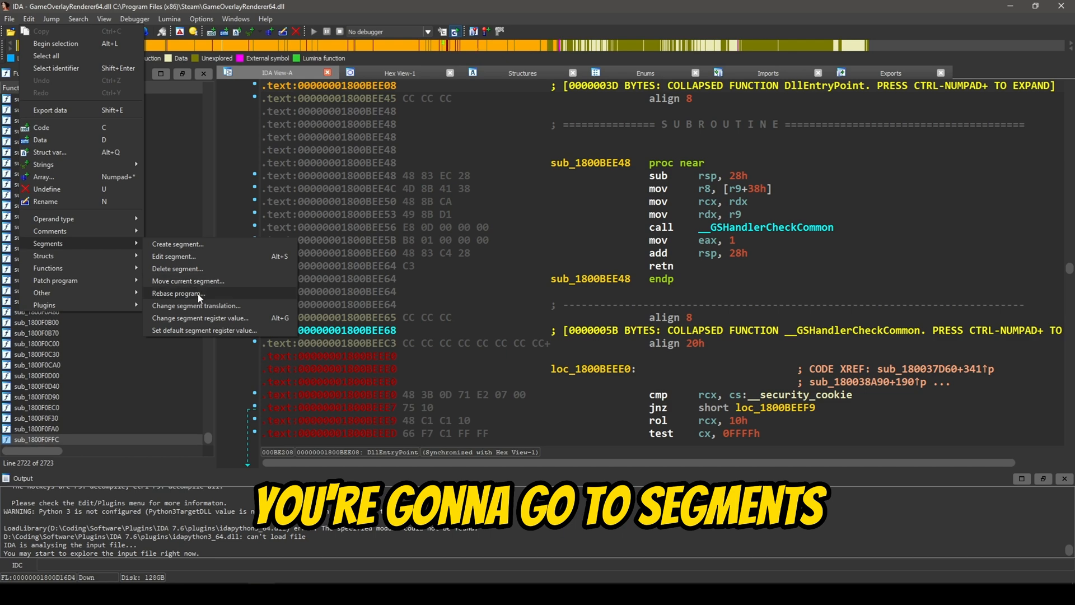
left_click(179, 294)
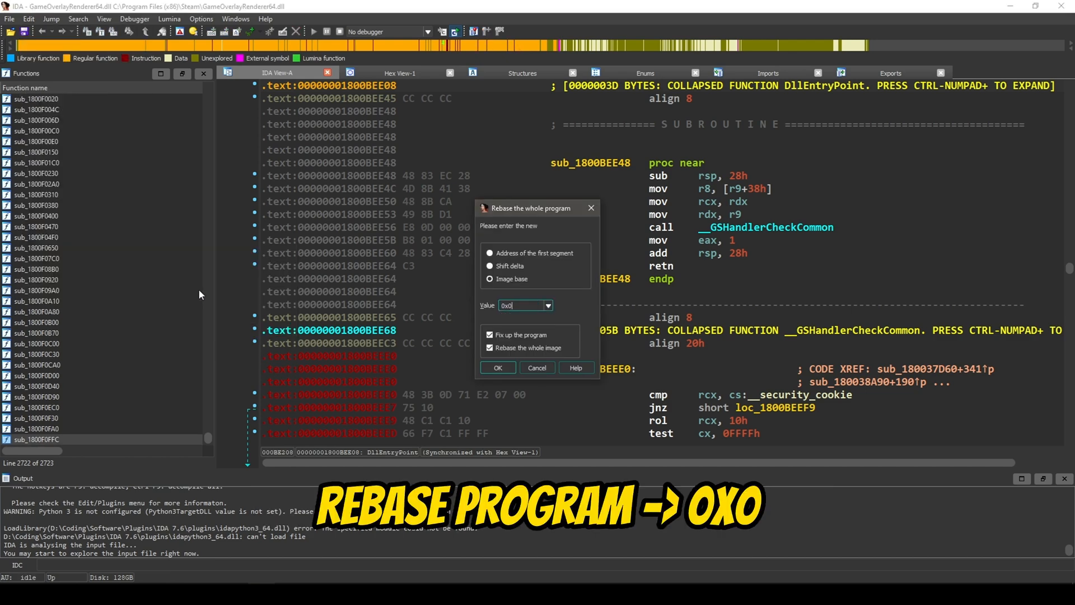
left_click(497, 367)
type("present")
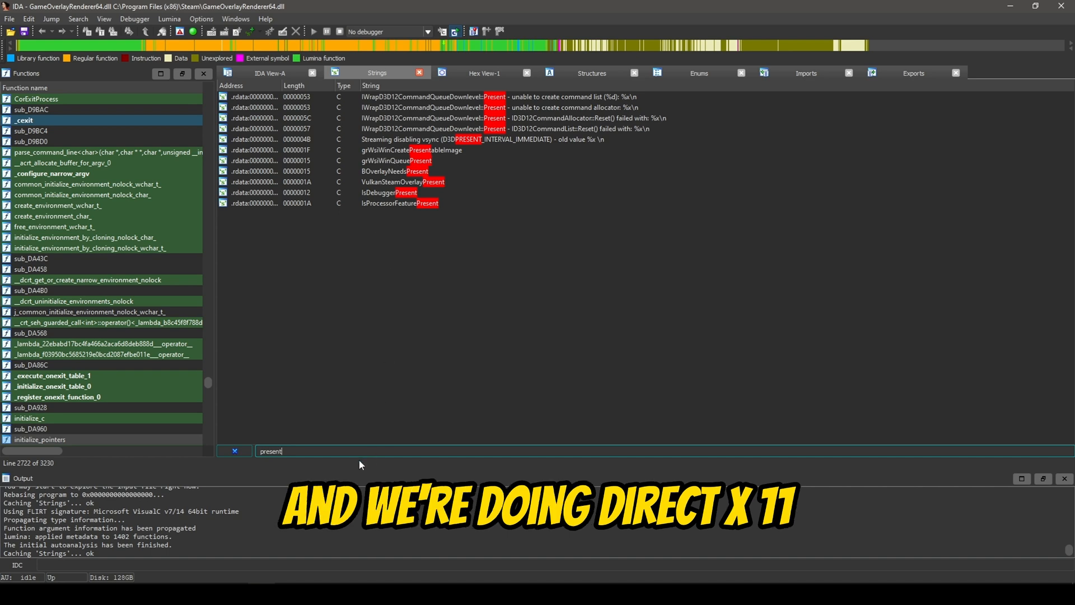
Step: Filter the Strings window for 'vtab' to locate the swap chain hooking string
type("vtab")
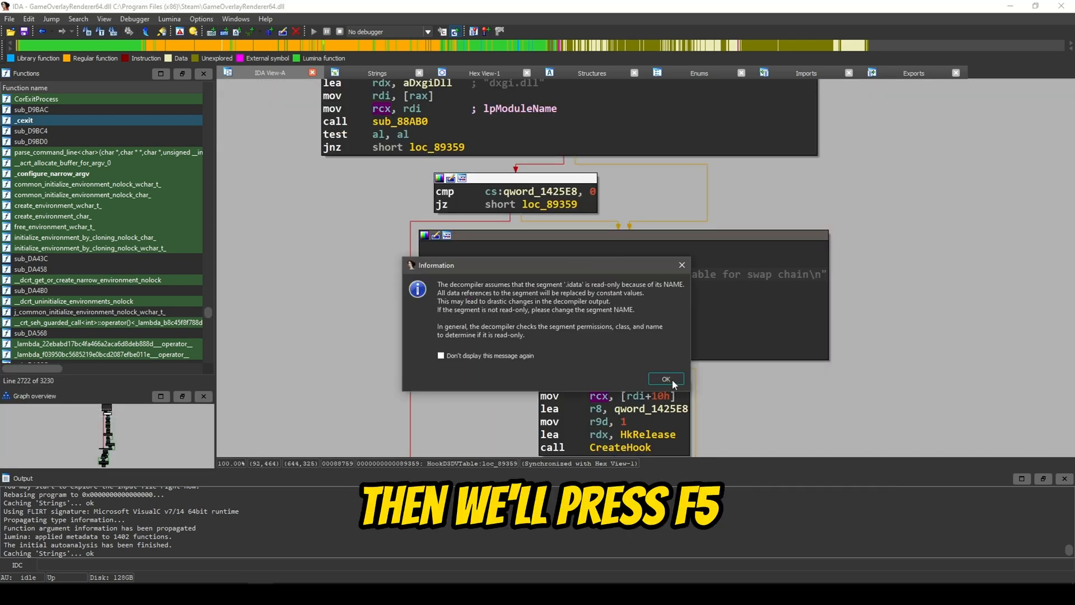
Step: Dismiss the read-only segment notice to reveal HookD3DVTable's CreateHook HkPresent pseudocode
left_click(664, 378)
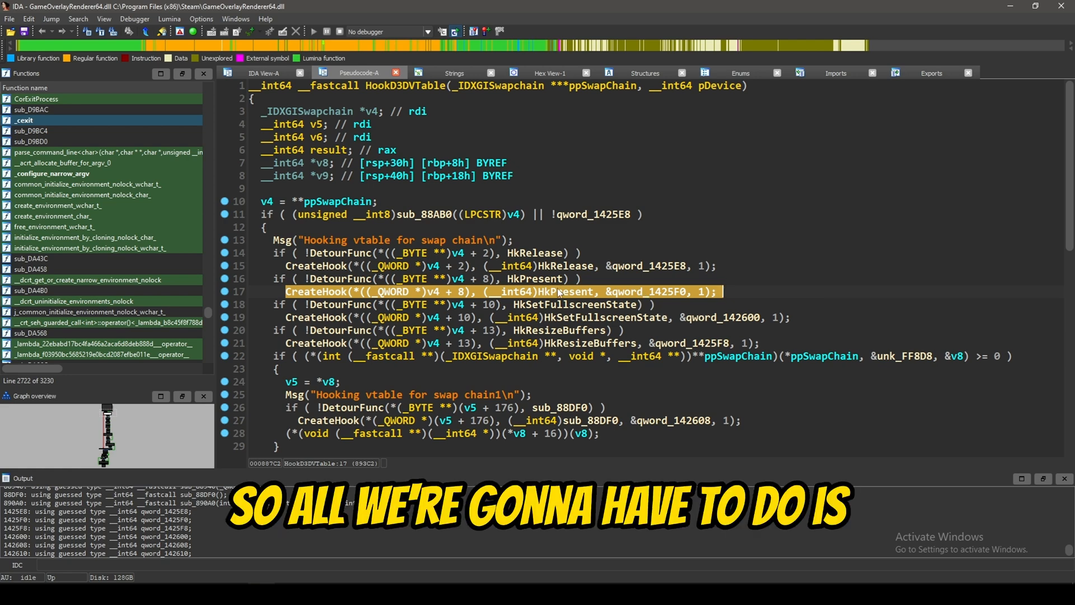
mouse_move(559, 293)
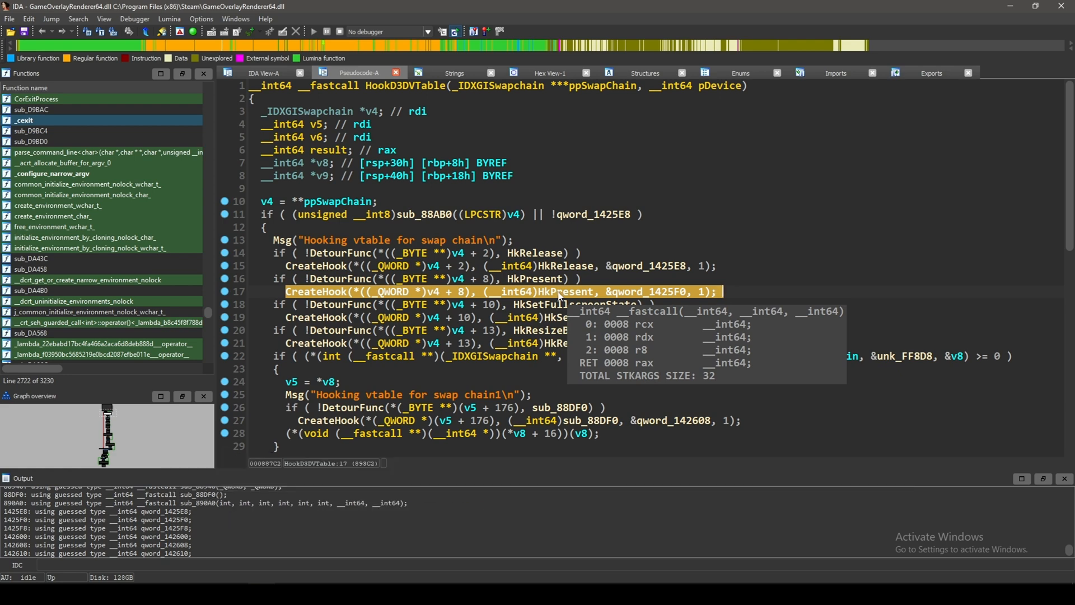
Step: Open HkPresent's pseudocode and generate an IDA-style signature for it with Fusion
double_click(566, 291)
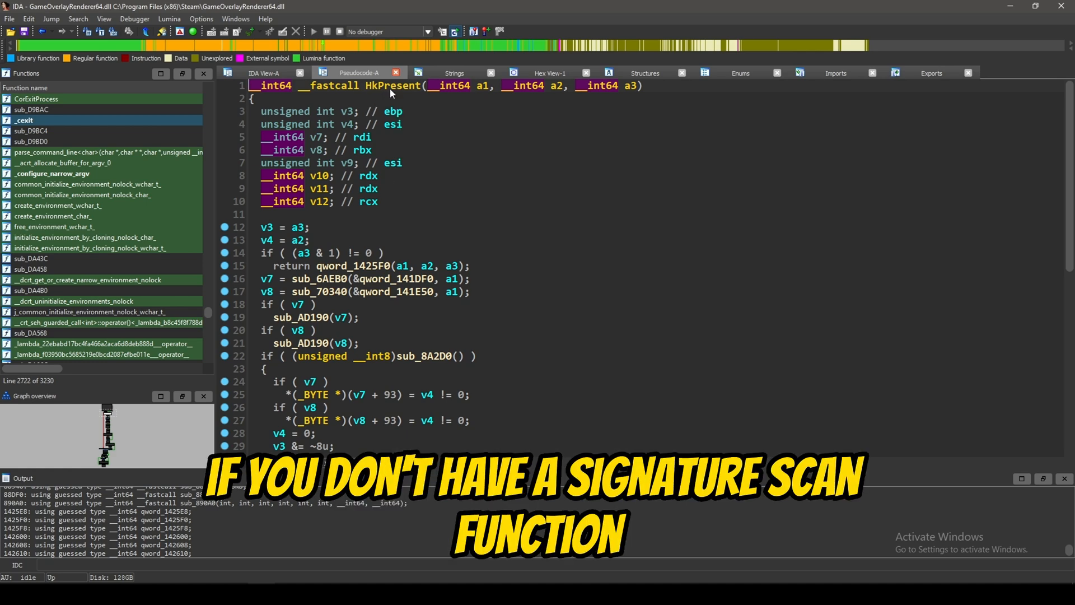
right_click(392, 86)
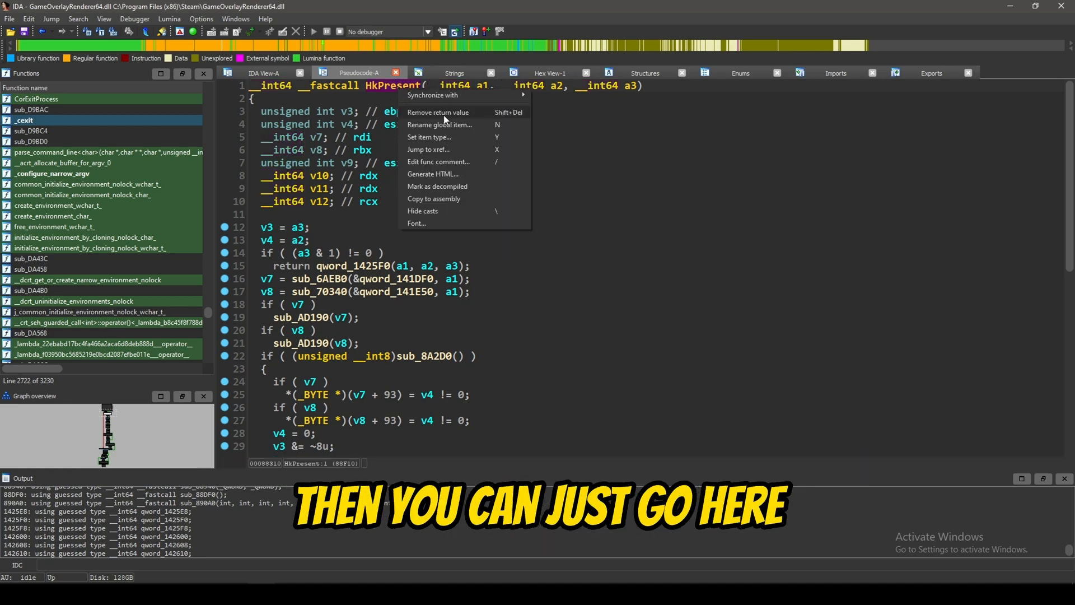
left_click(440, 125)
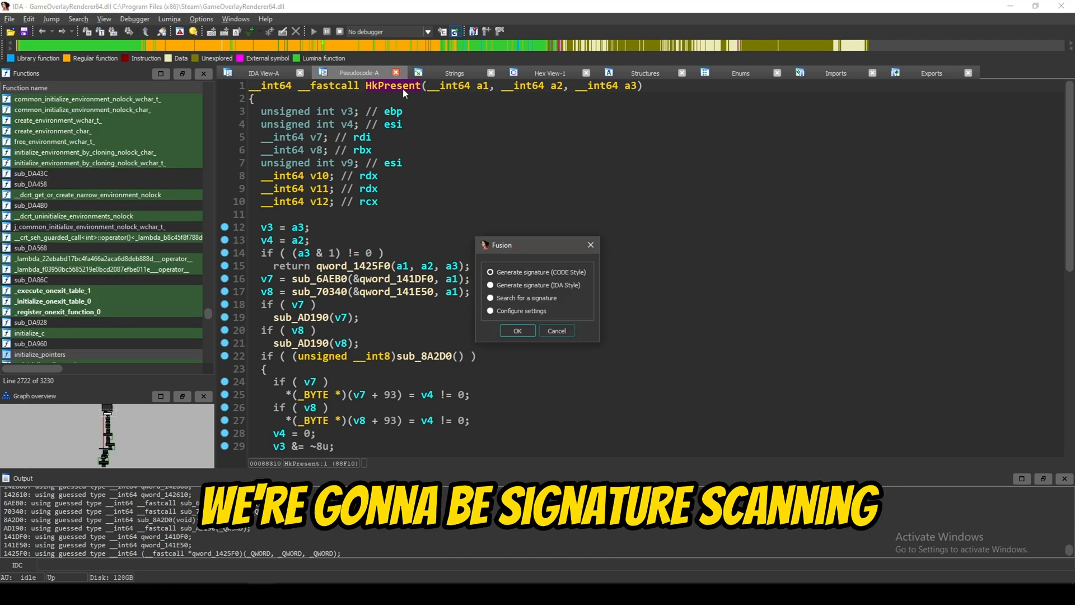
left_click(490, 285)
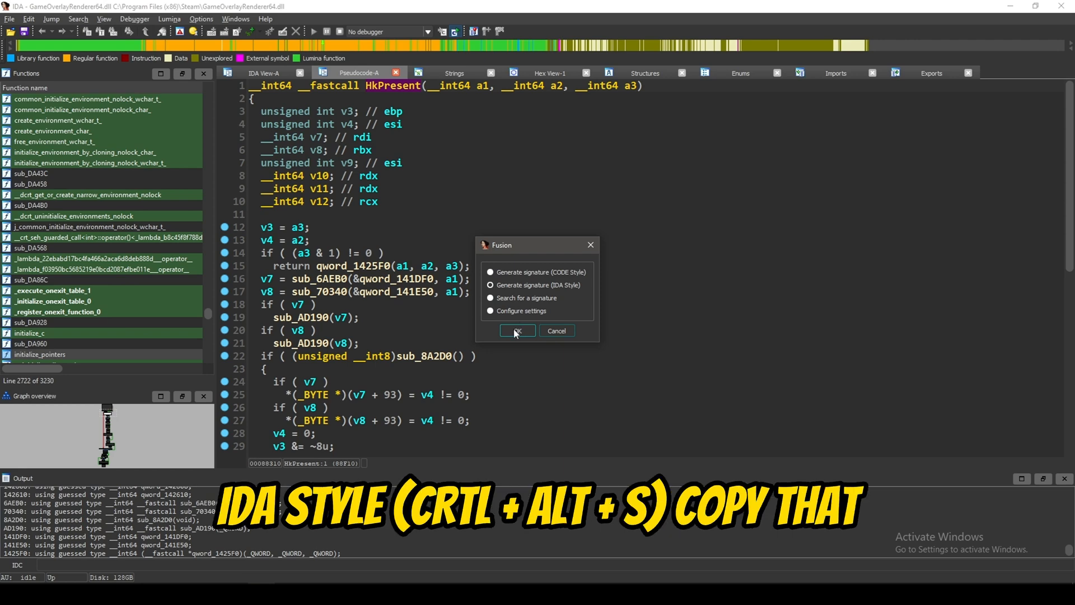
left_click(516, 330)
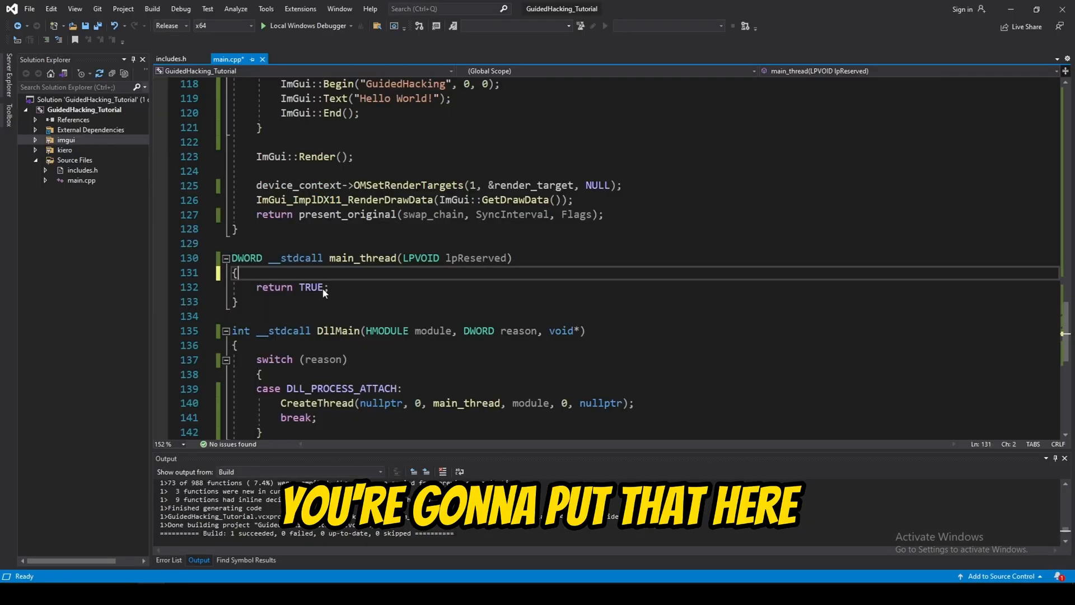
Step: Write auto present_hk_sig = find_pattern("GameOverlayRenderer64.dll", ...) in main_thread
type("auto")
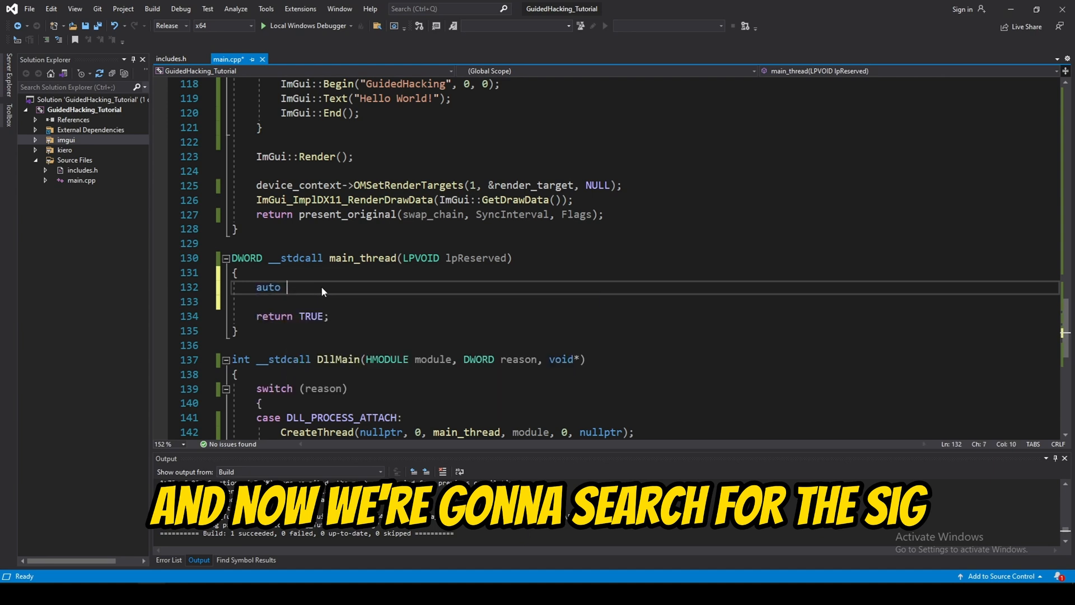
type("present_hk_sig = find_pattern(\"GameOverlayr")
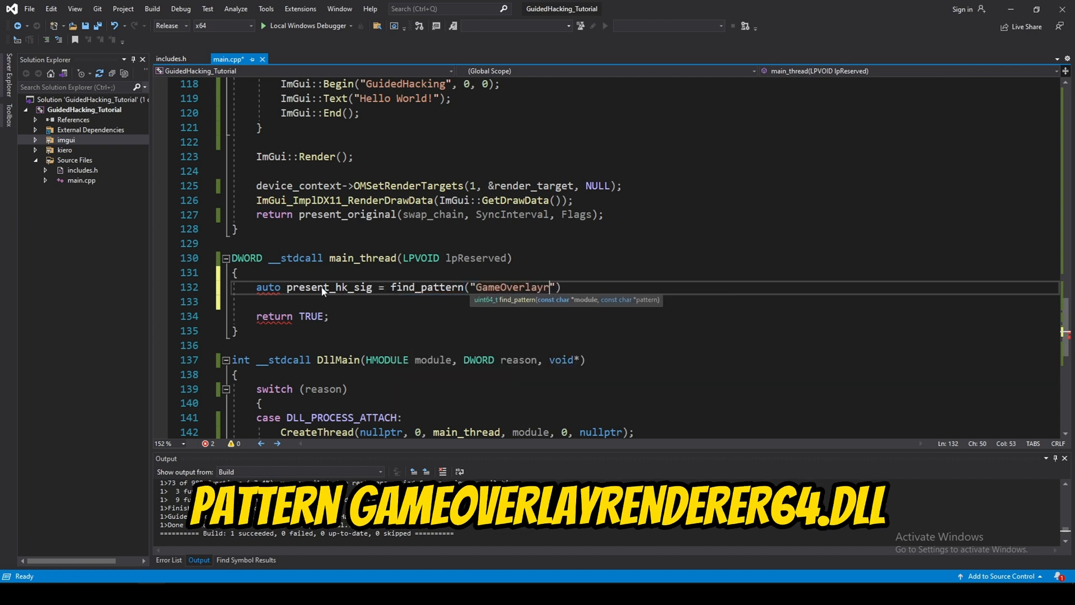
type("Renderer")
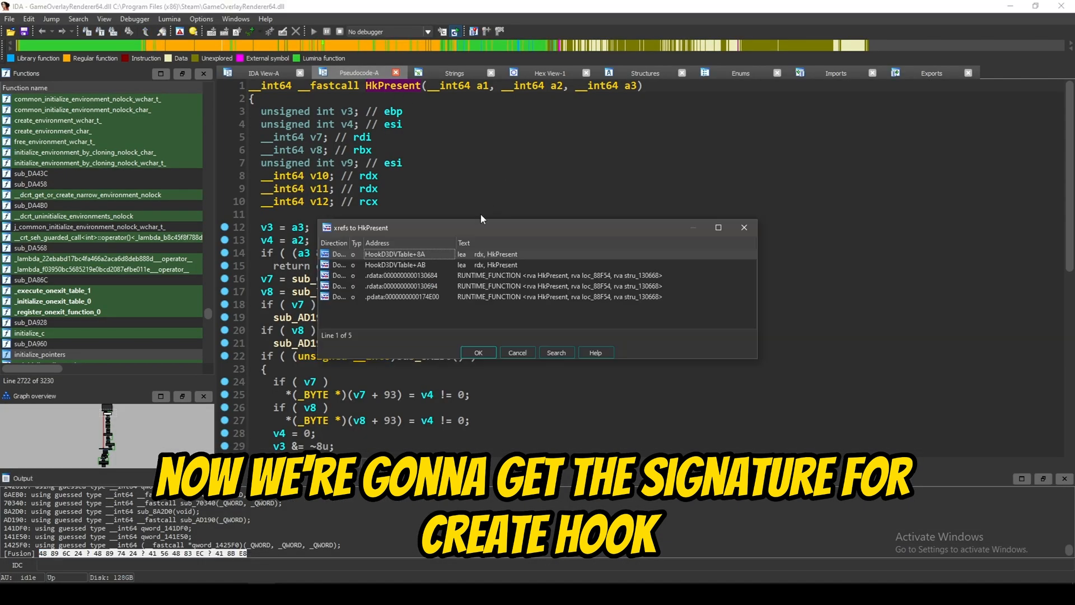
Step: Follow HookD3DVTable's HkPresent xref into CreateHook and generate its IDA-style signature
double_click(401, 266)
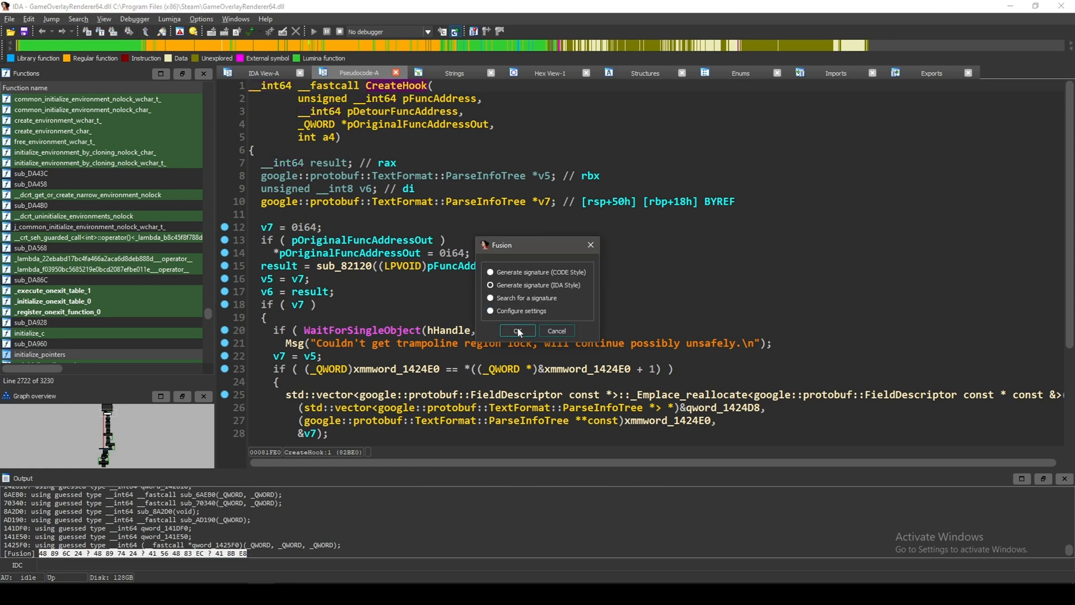
left_click(516, 331)
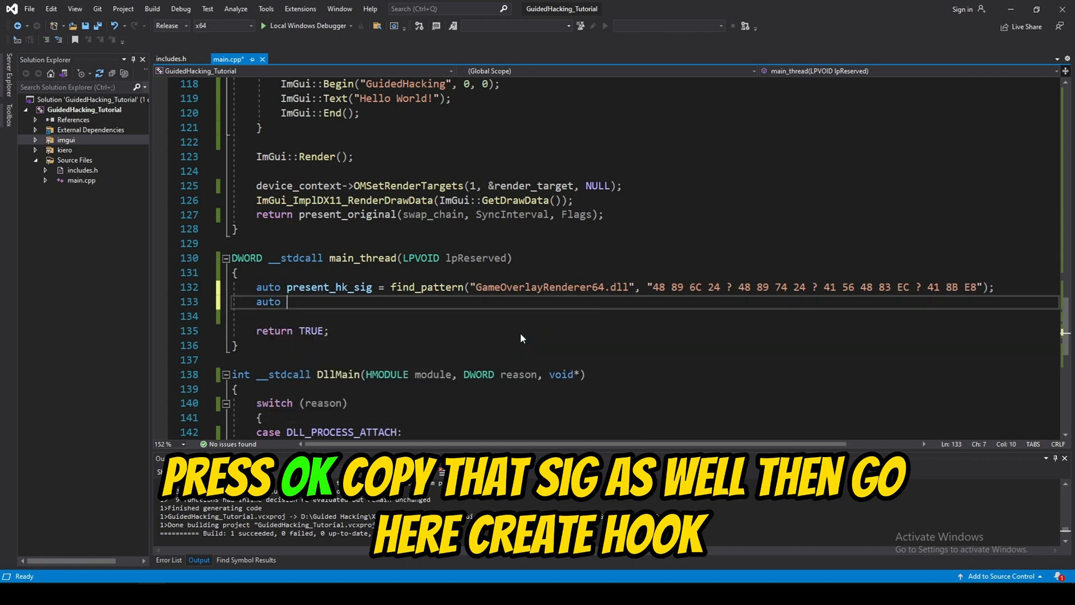
Step: Write auto create_hk_sig = find_pattern("GameOverlayRenderer64.dll", ...) on the next line
type("create_hk_sig")
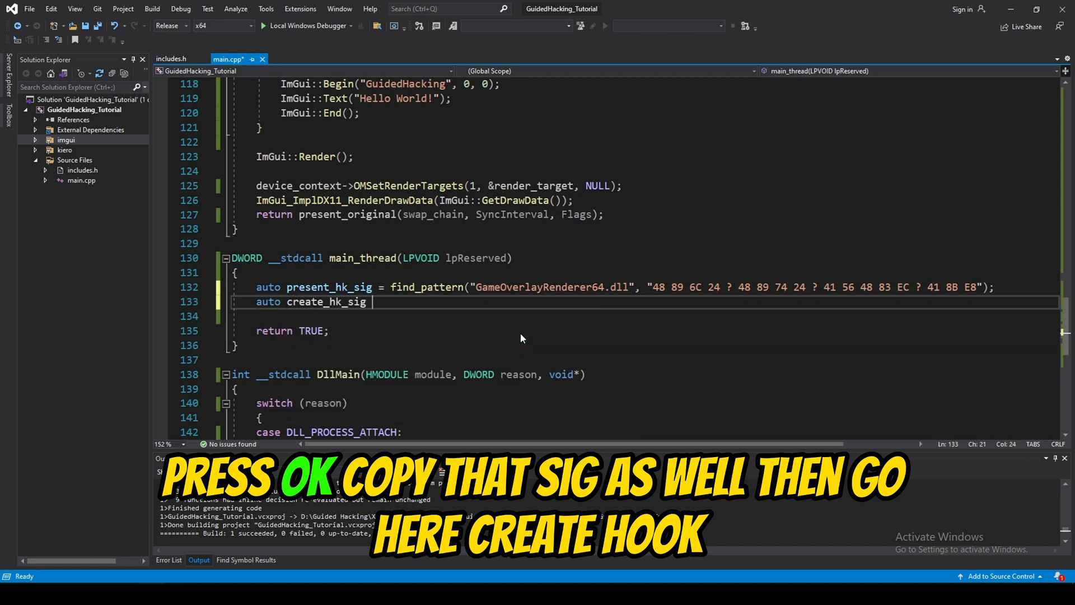
type("= find_pattern(\"GameOverlayRen")
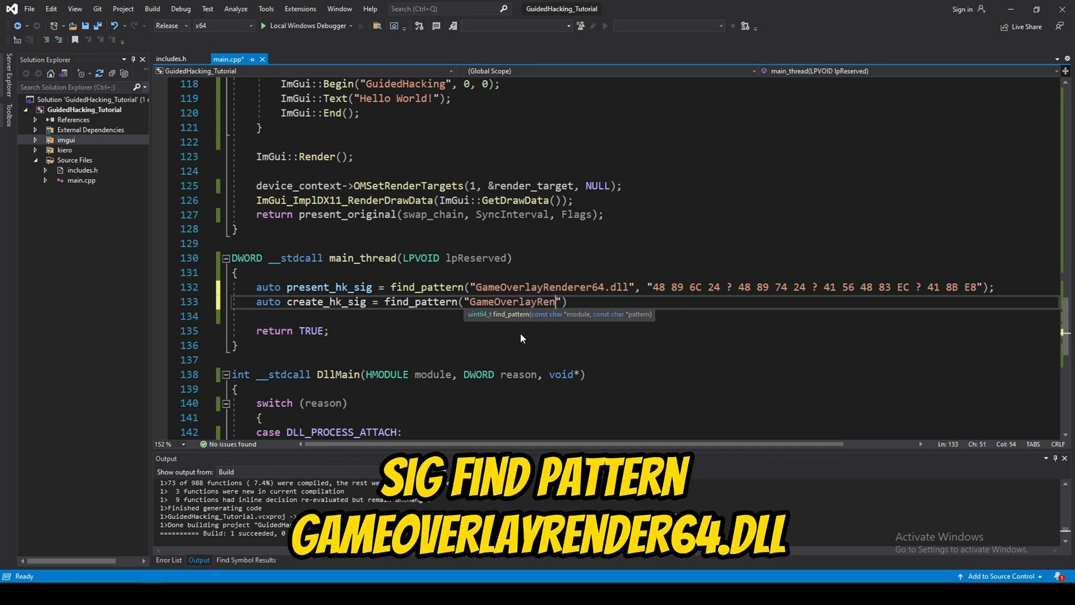
type("derer64.dll")
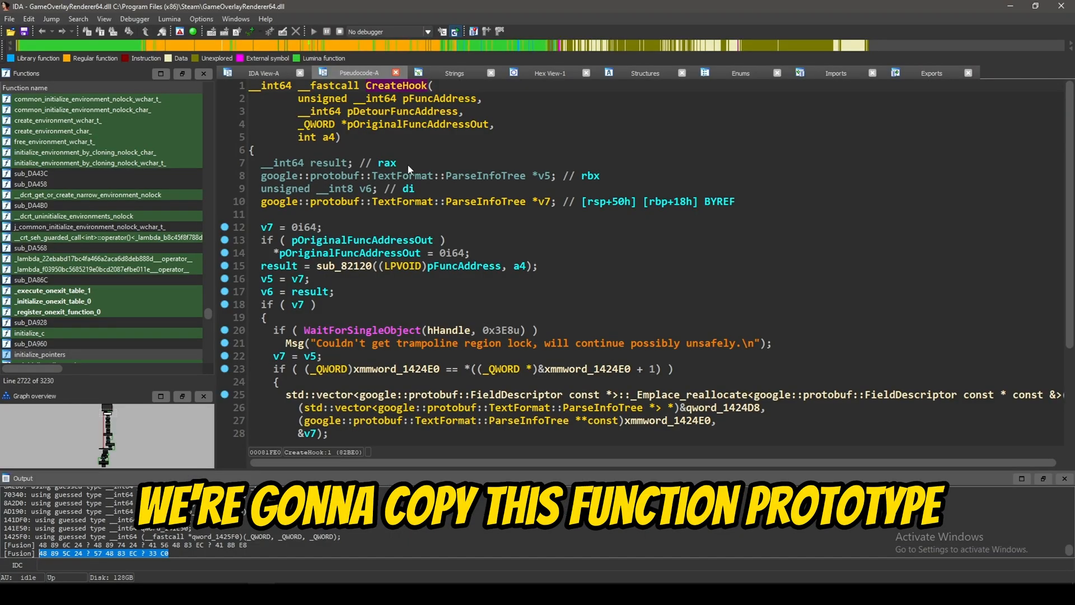
Step: Select CreateHook's prototype at the top of the Pseudocode window
left_click_drag(260, 85, 353, 137)
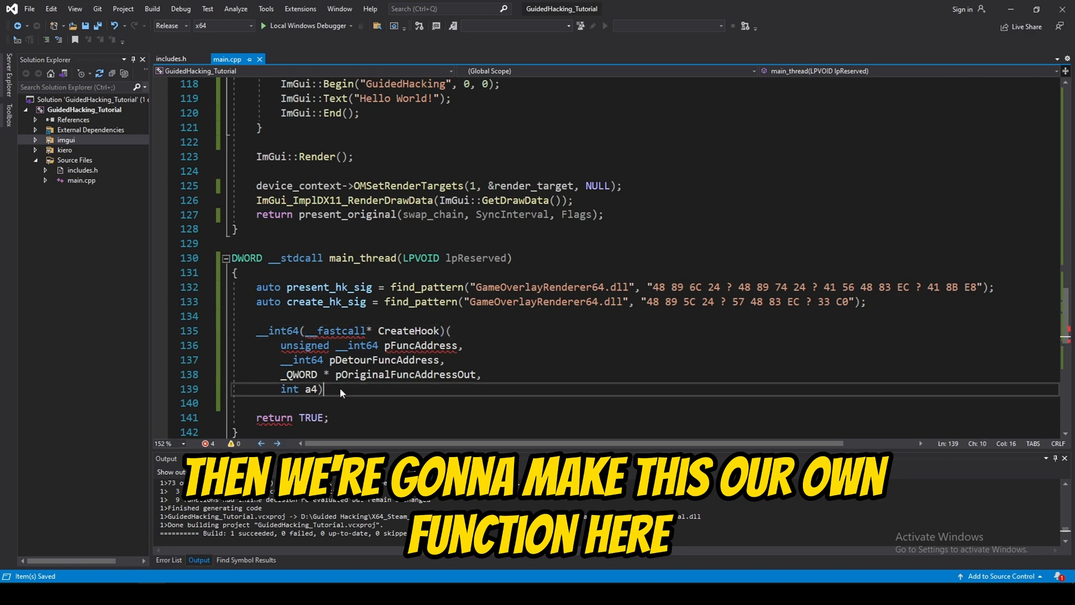
Step: Replace _QWORD with unsigned types and assign CreateHook = (decltype(CreateHook))create_hk_sig
double_click(299, 375)
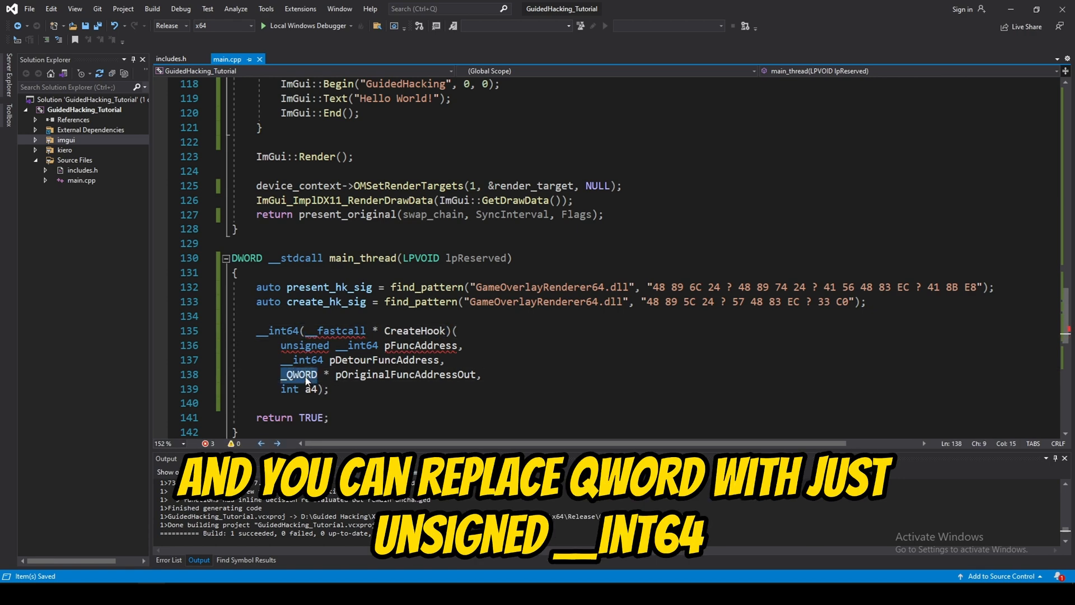
type("unsigned")
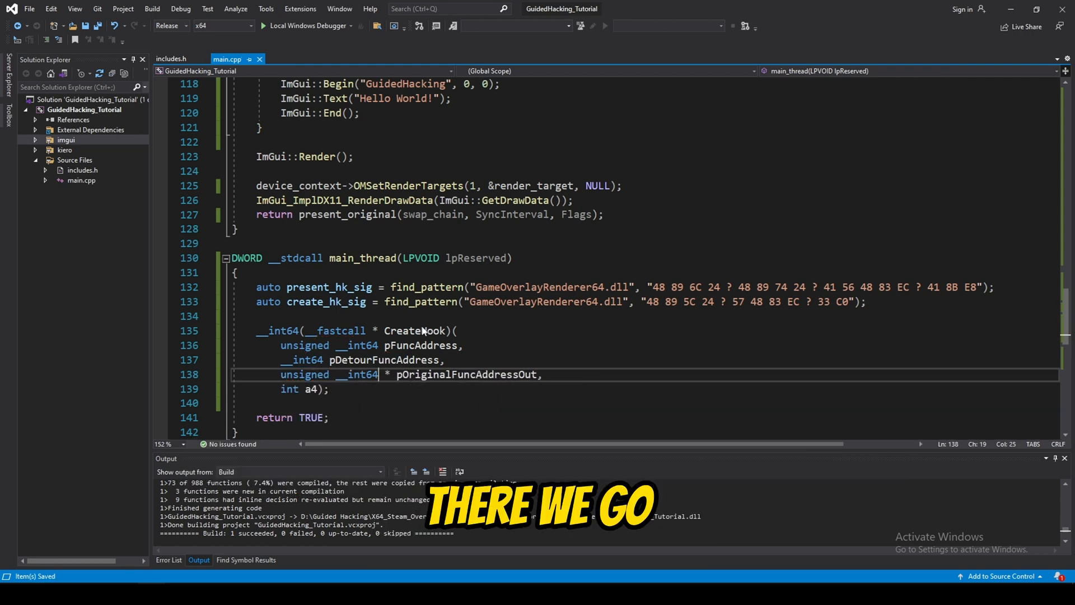
type("CreateHook")
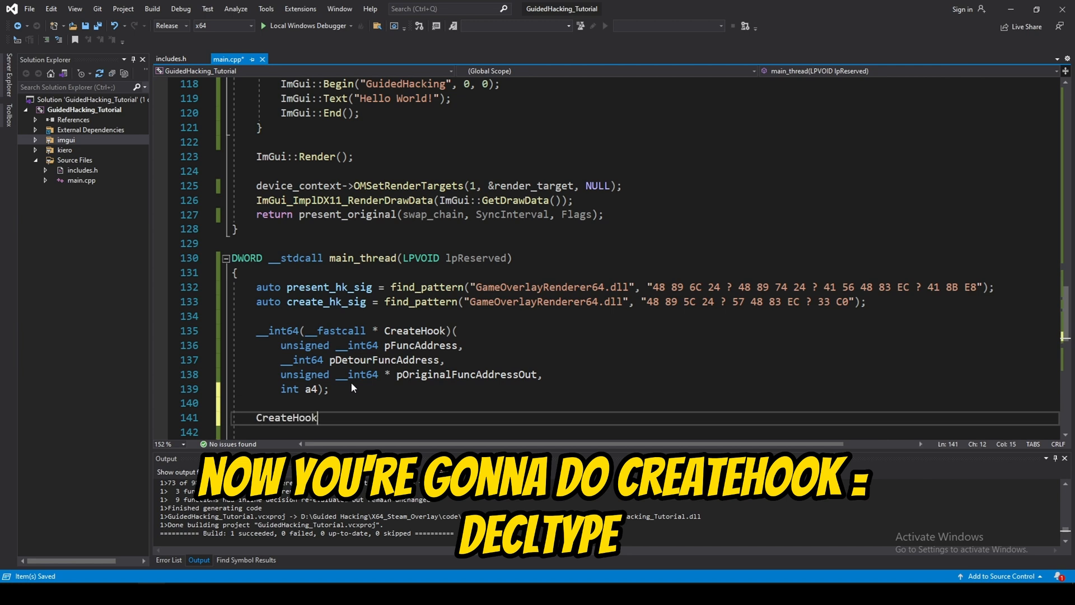
type("=")
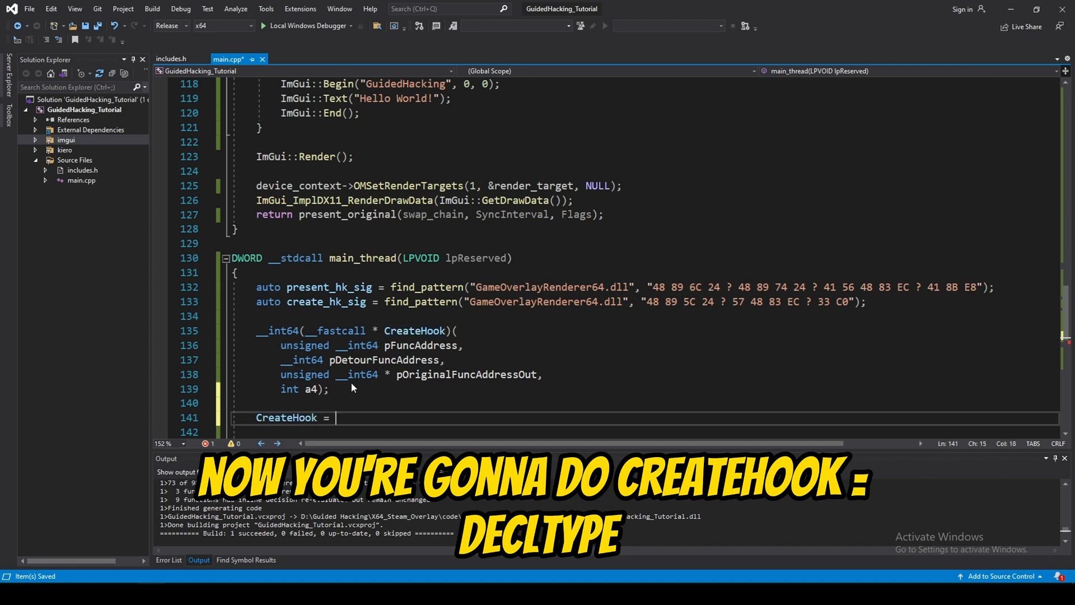
type("(decltype(CreateHook))")
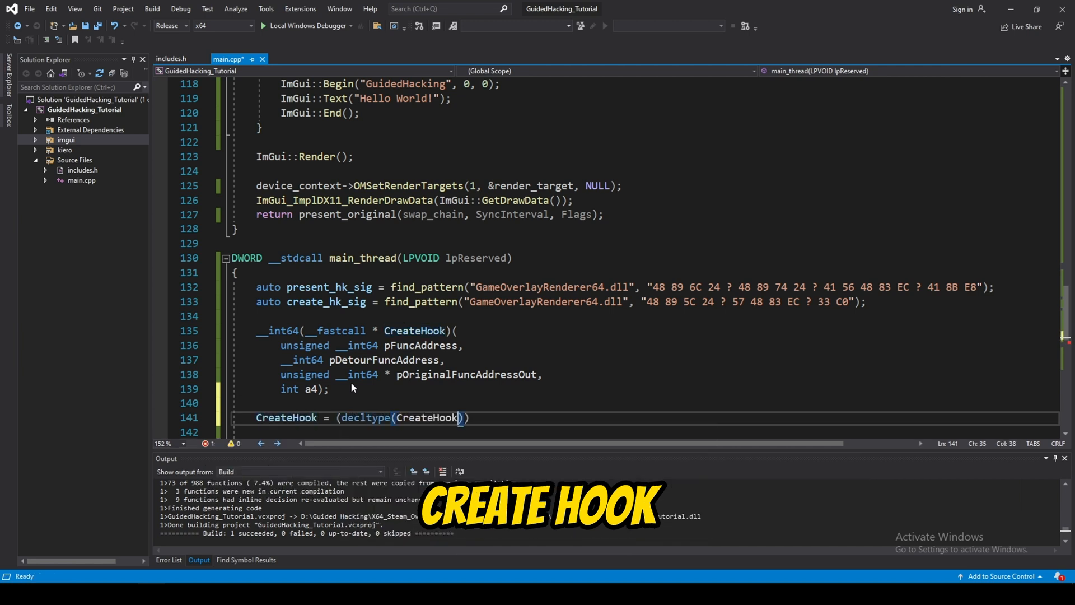
type("create")
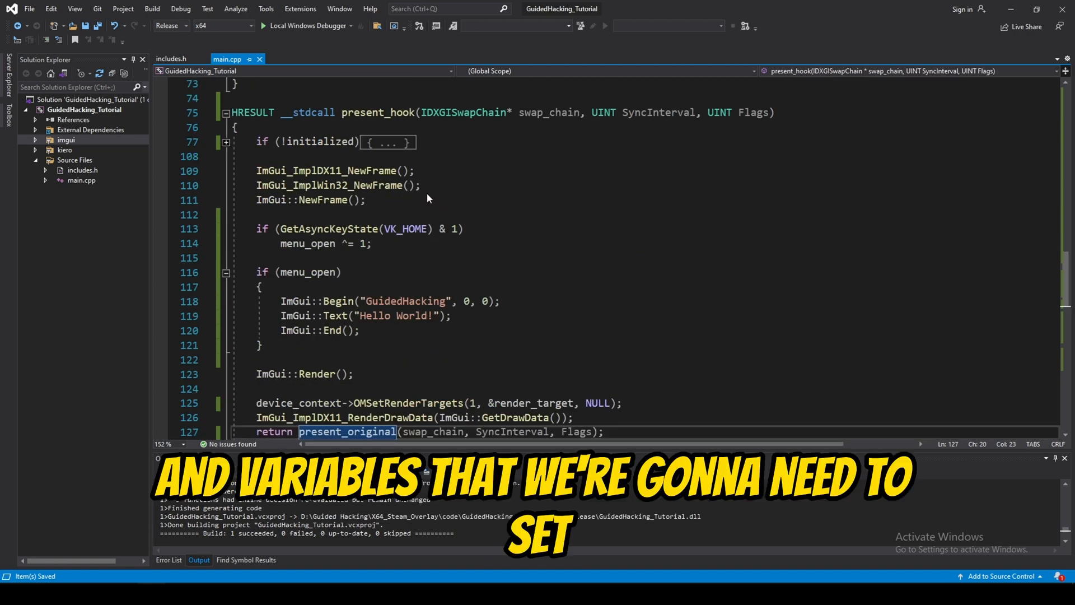
mouse_move(366, 442)
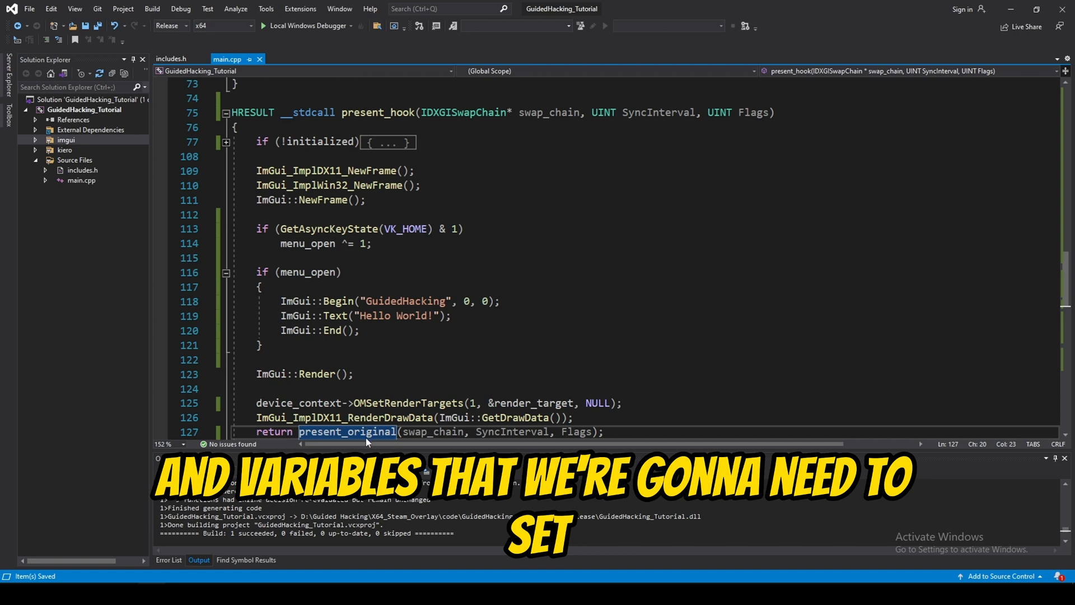
Step: Call CreateHook(present_hk_sig, (__int64)&present_hook, (unsigned __int64*)&present_original, 1)
scroll("down", 3)
type("CreateHook")
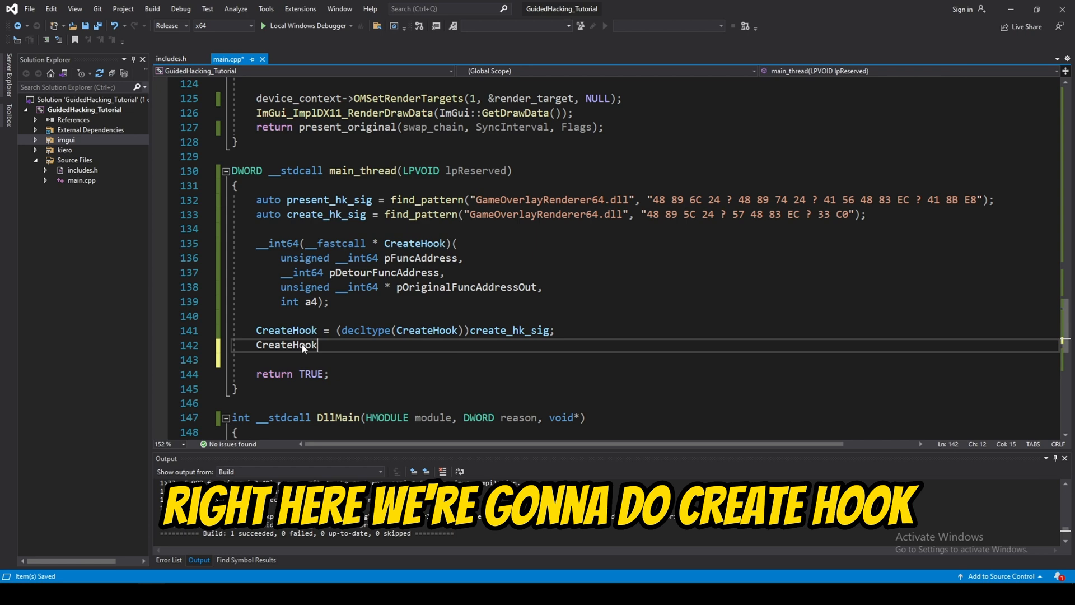
type("()")
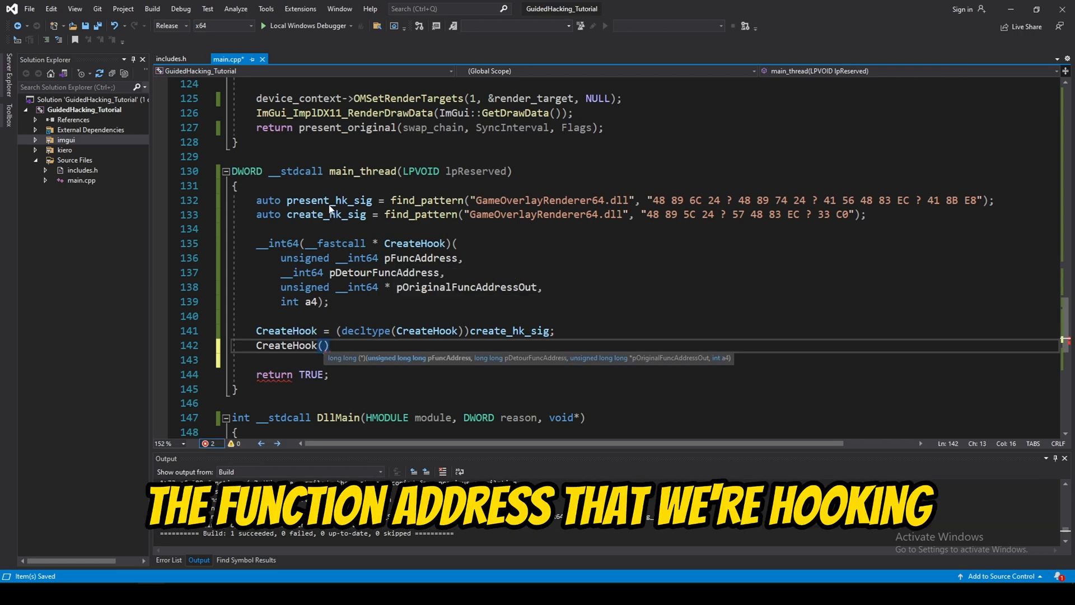
type("present_")
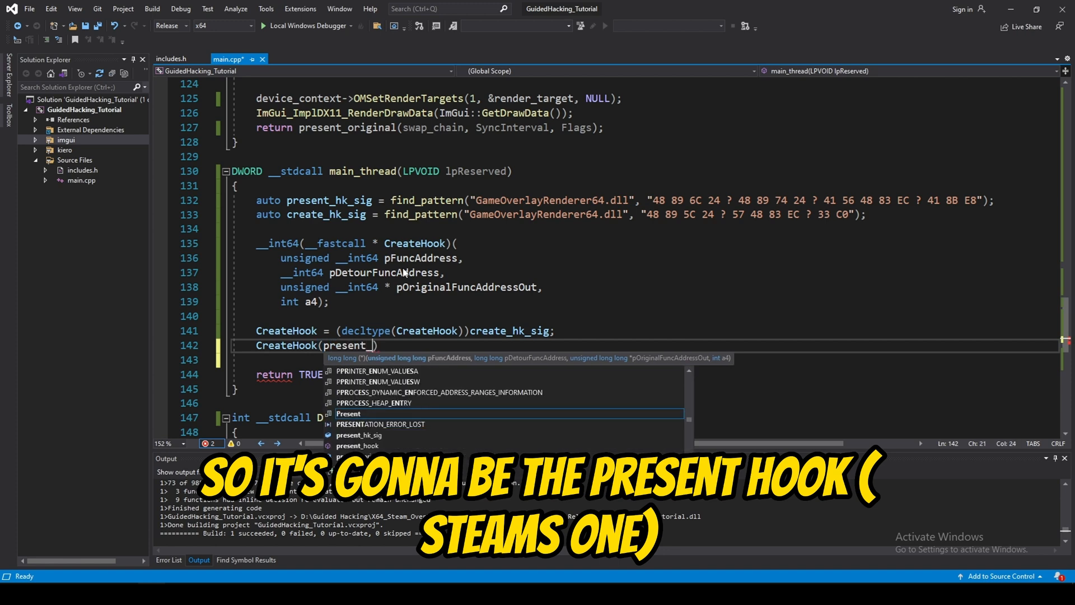
type("hk_sig")
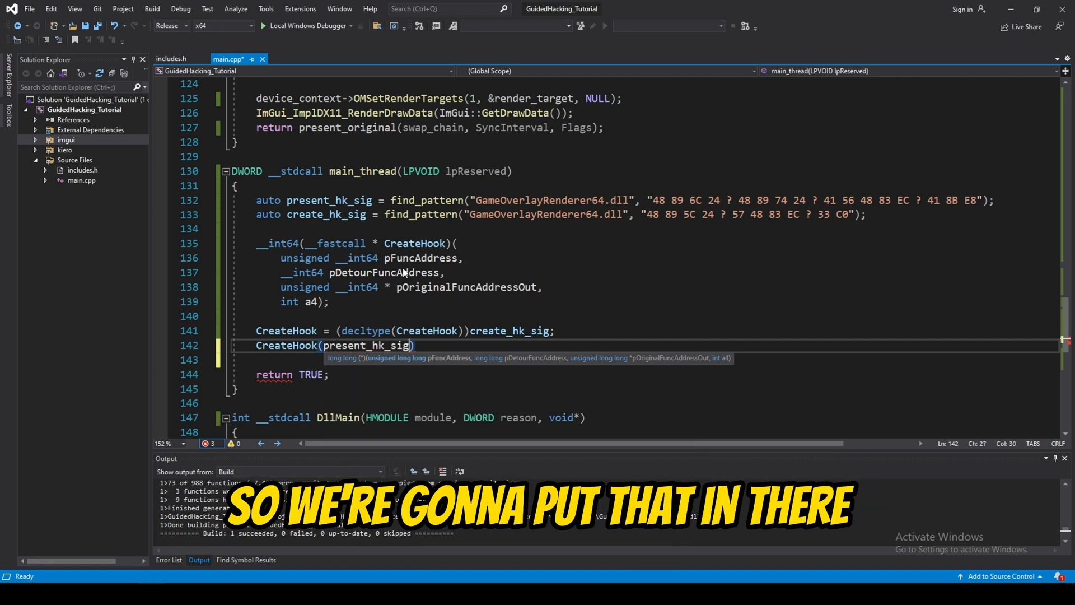
type(",")
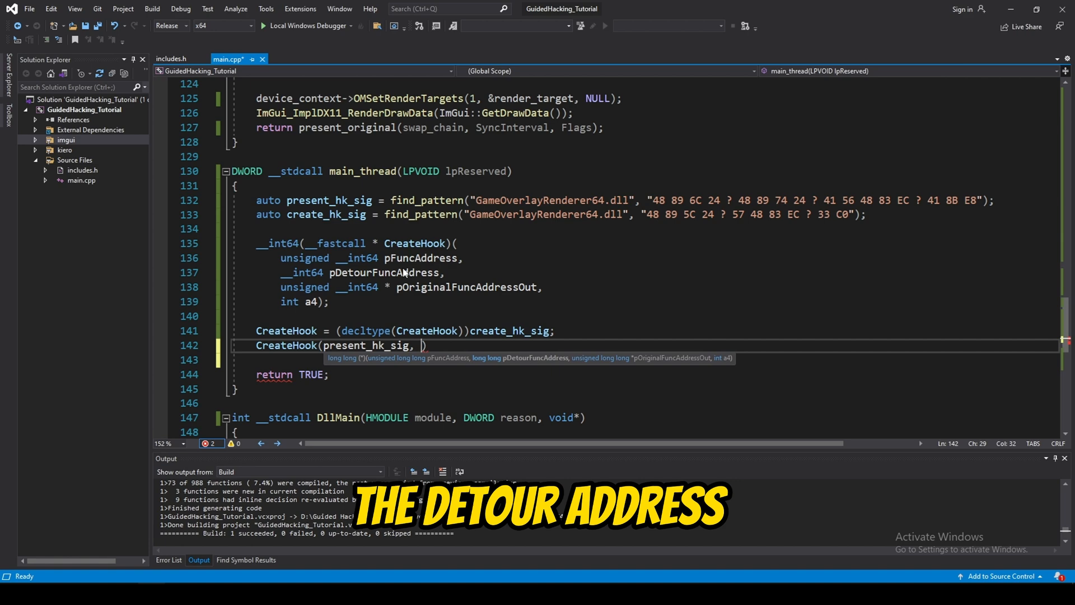
type("(")
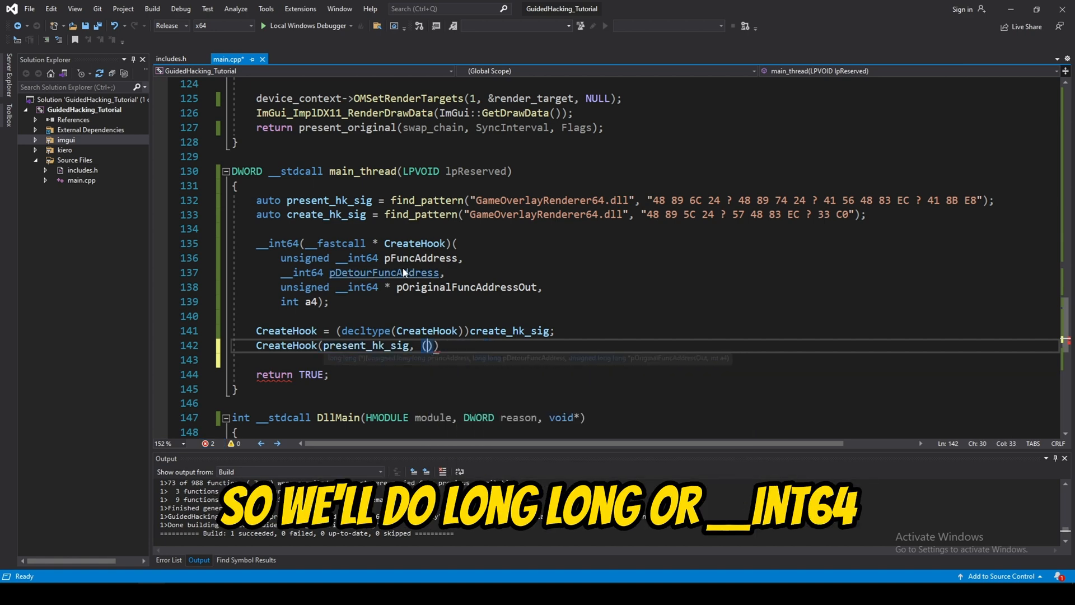
type("(__int64)&*")
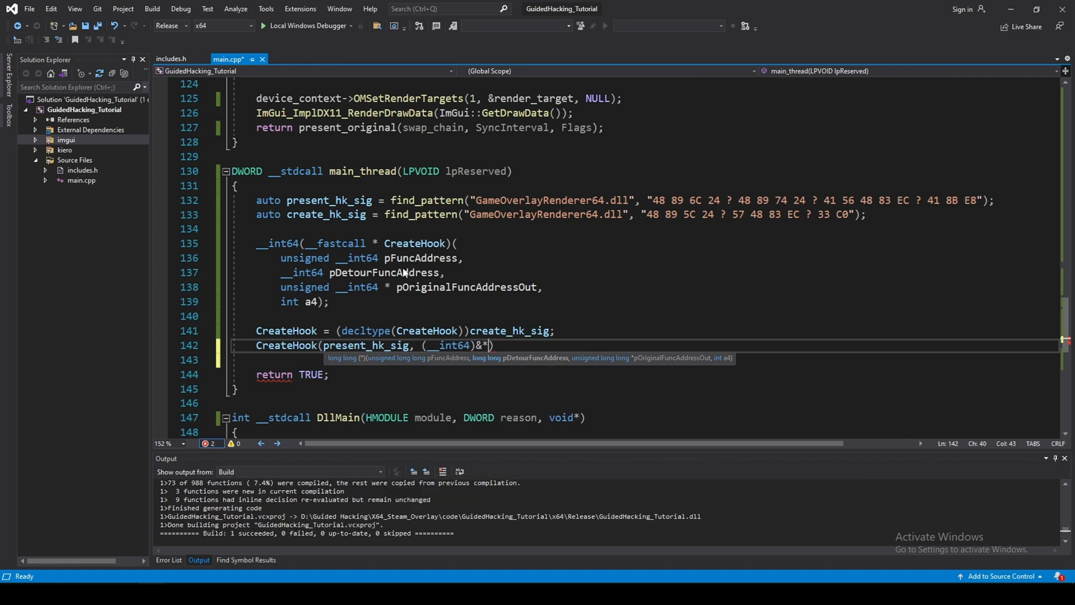
type("present_hook,")
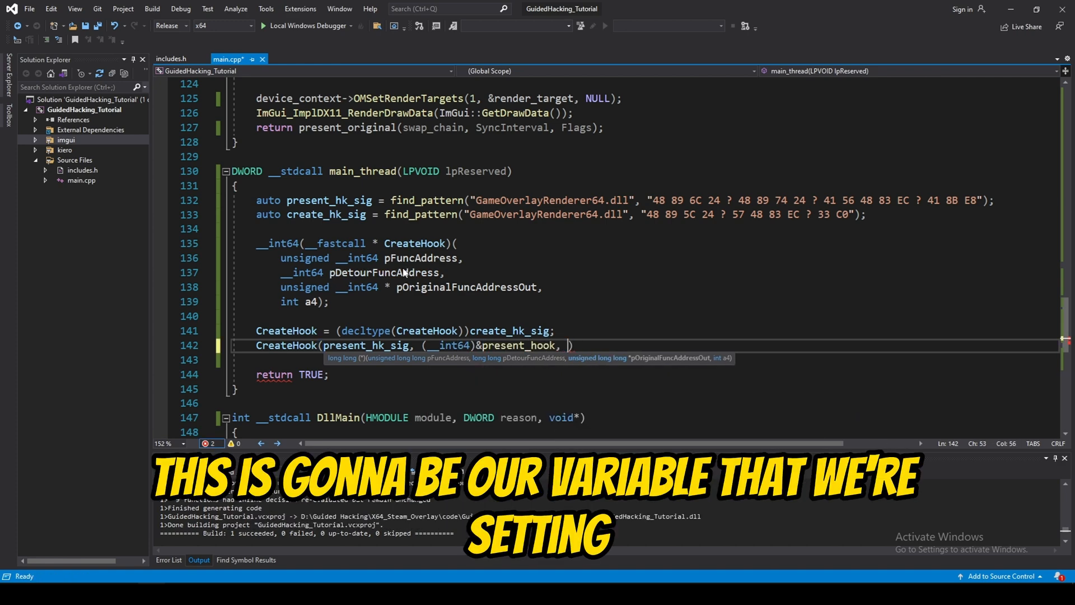
type("unsigned __int64*")
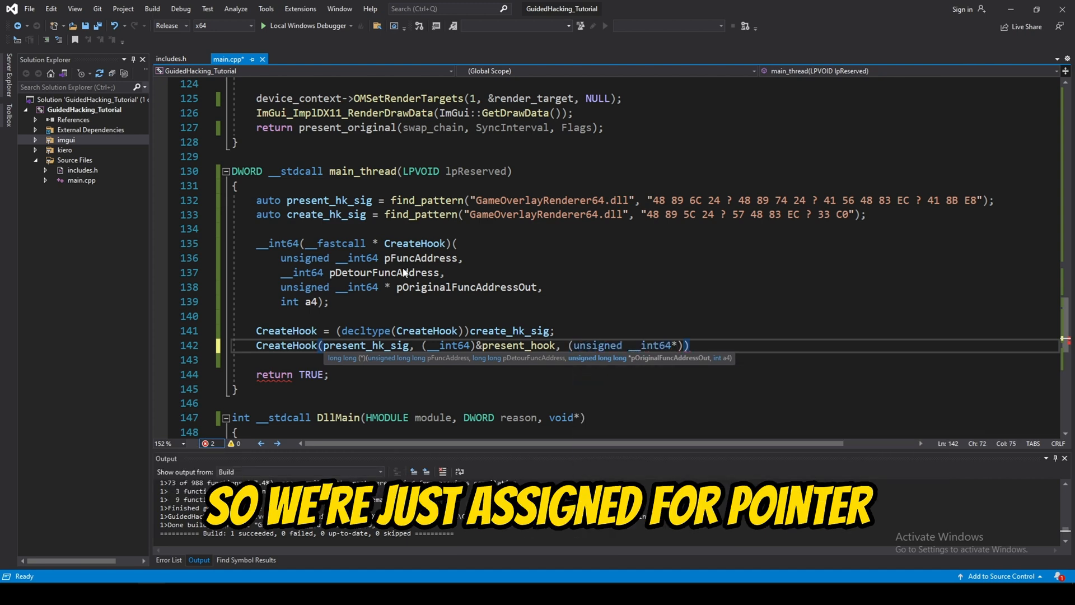
type("&present_original, 1")
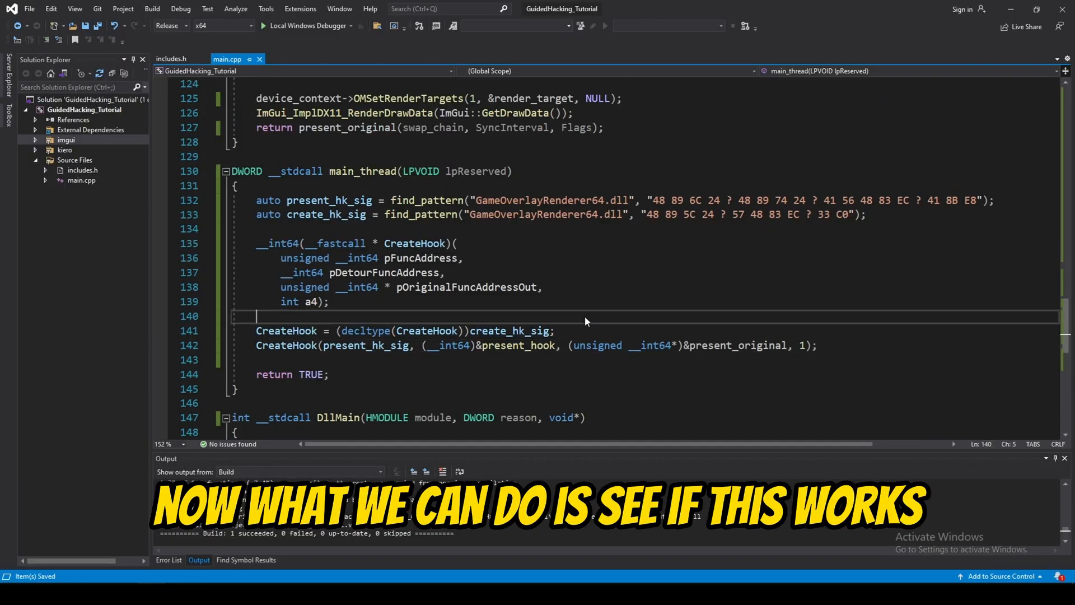
key("ctrl+b")
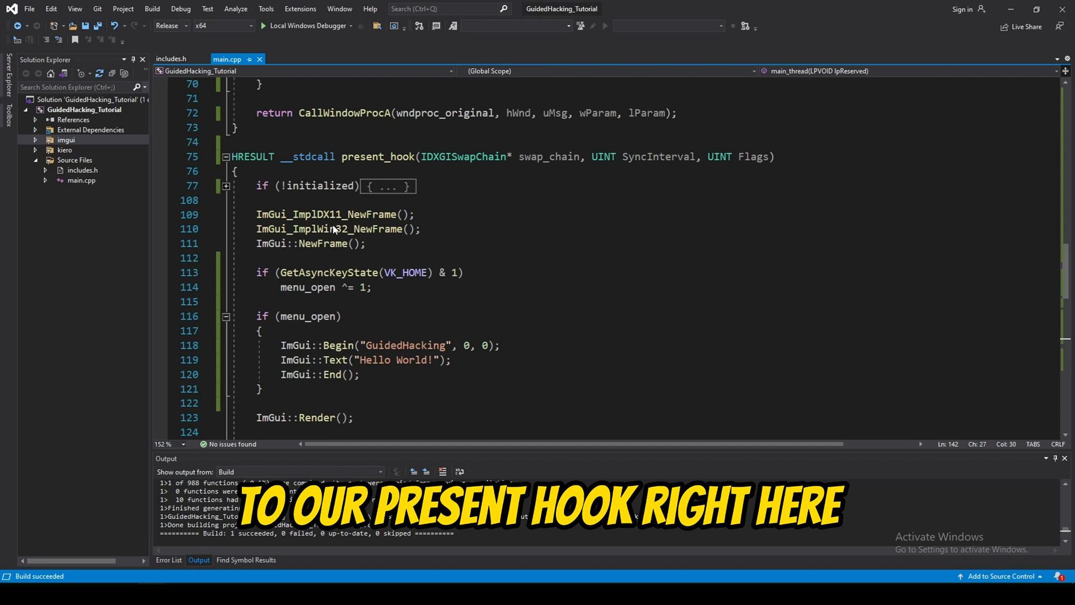
Step: Scroll down through main_thread to the pattern-scan and CreateHook code
scroll("down", 3)
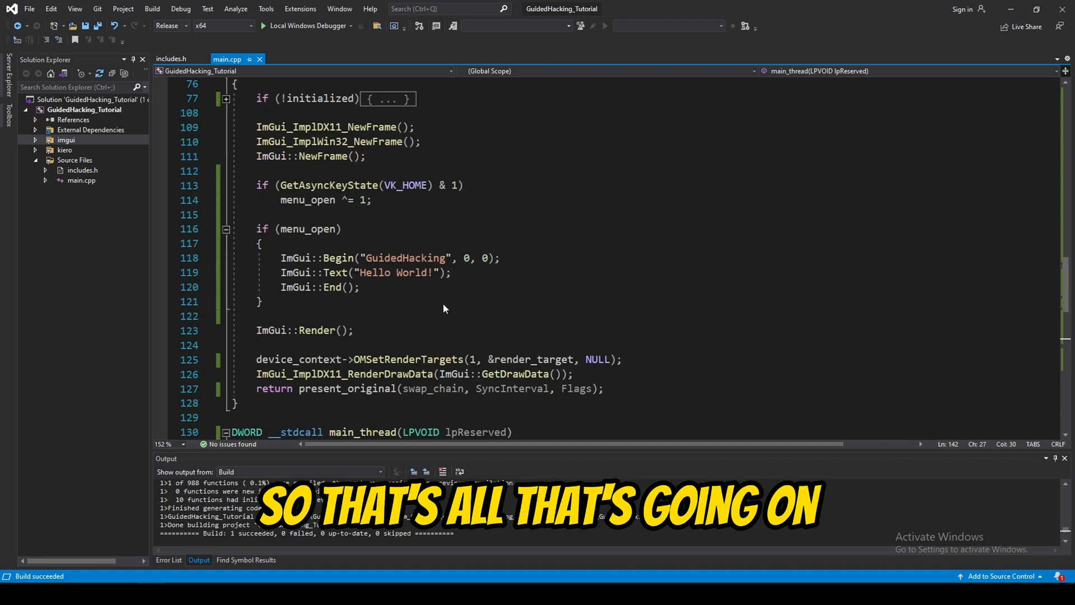
scroll("down", 3)
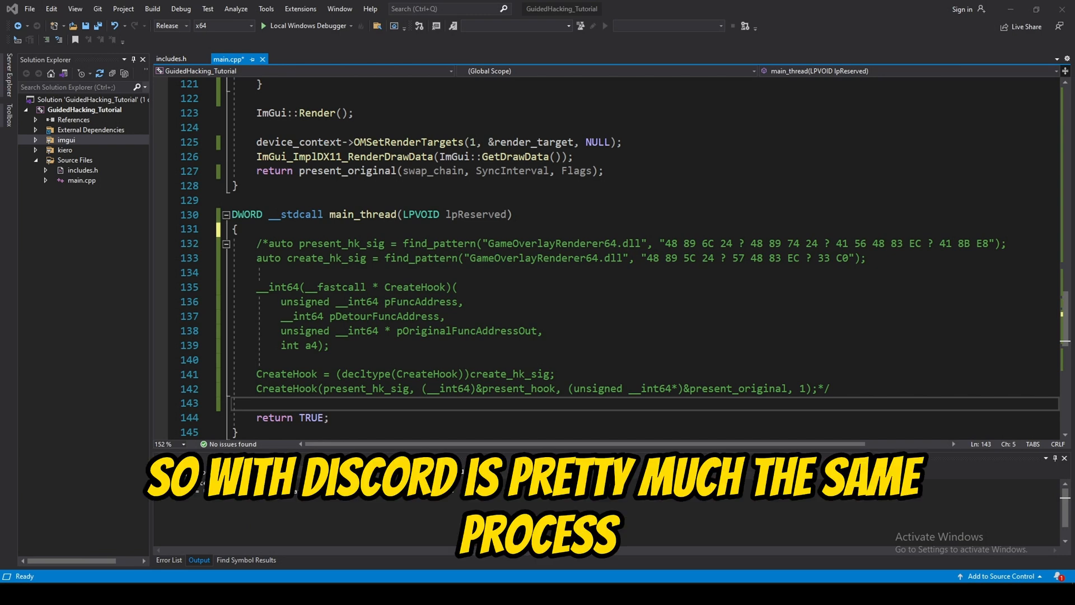
mouse_move(200, 538)
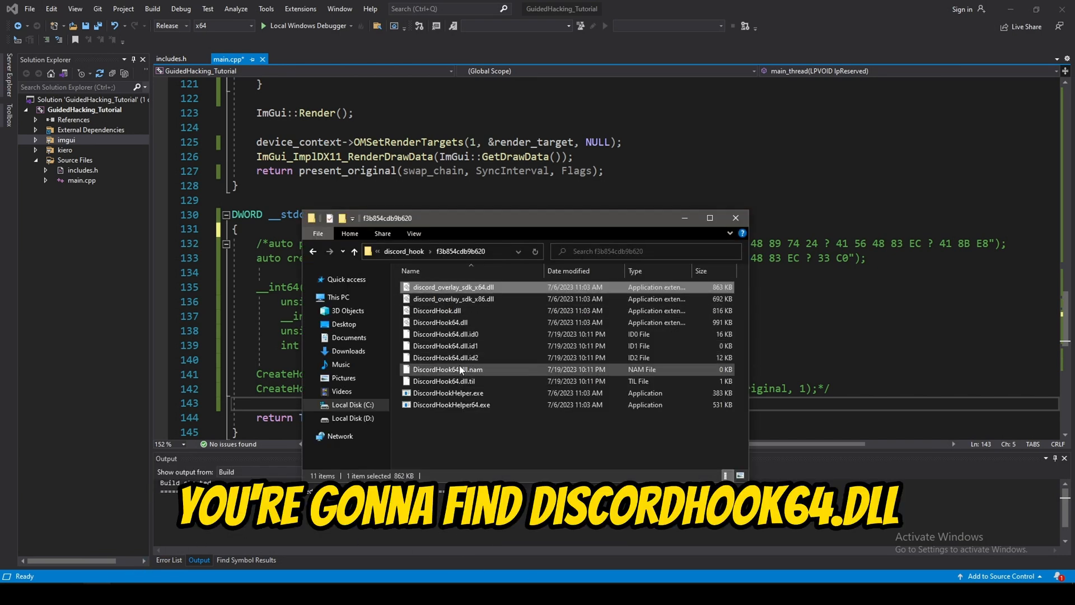
Step: Select DiscordHook64.dll in Discord's discord_hook module folder and reveal its full path
left_click(444, 323)
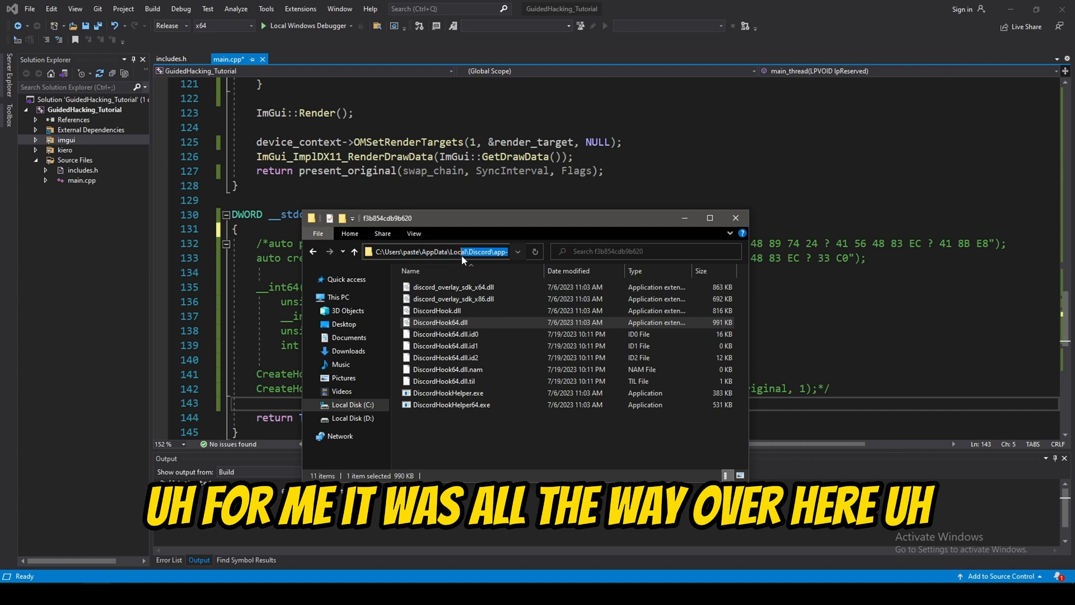
left_click(437, 310)
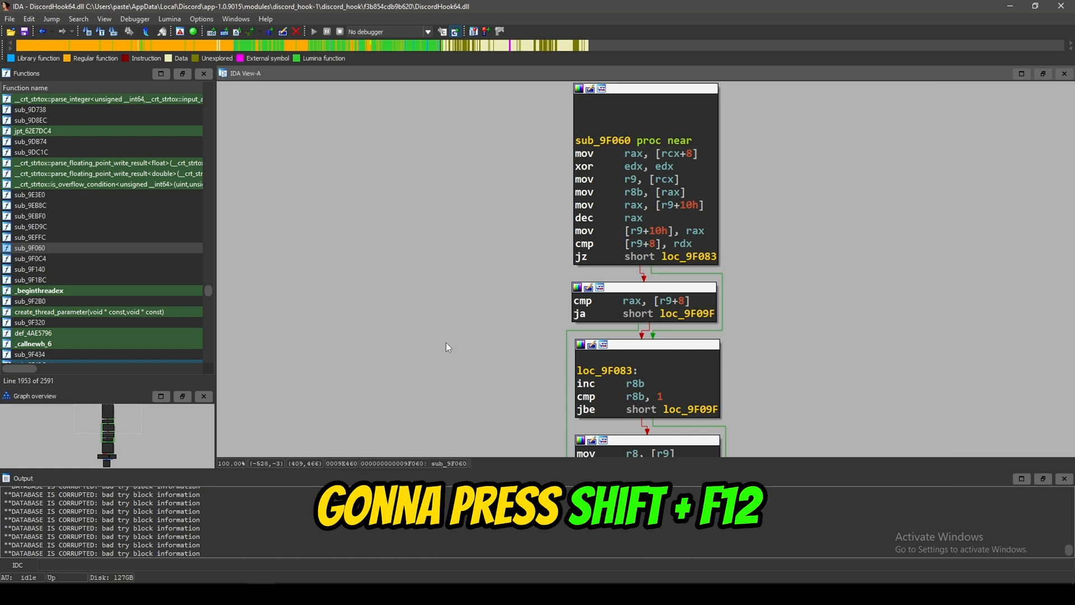
Step: Filter DiscordHook64.dll's strings list for 'present' and pick a matching string
key("shift+f12")
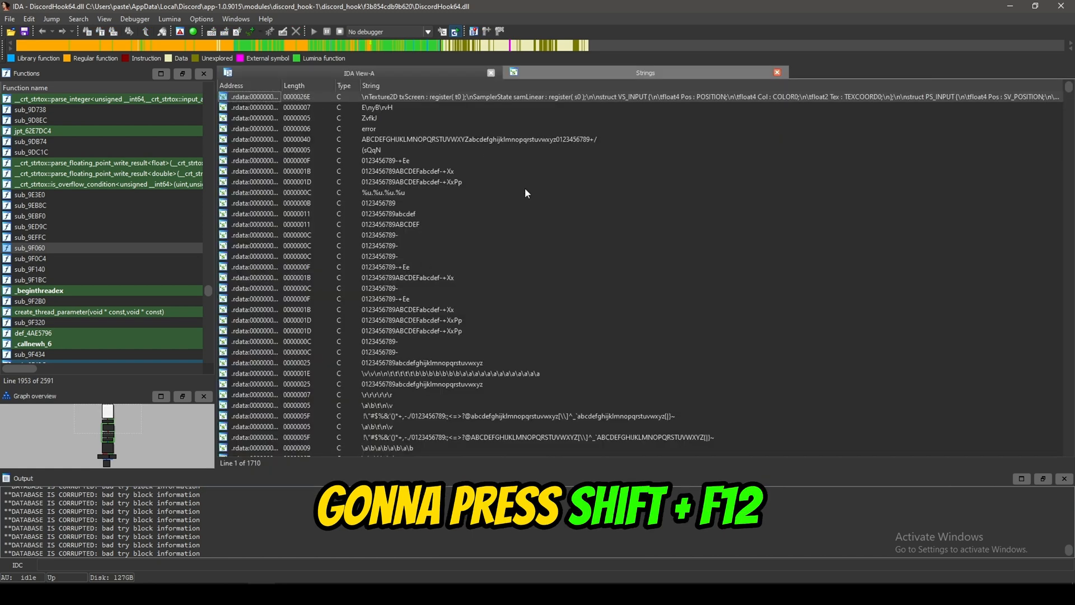
left_click(412, 171)
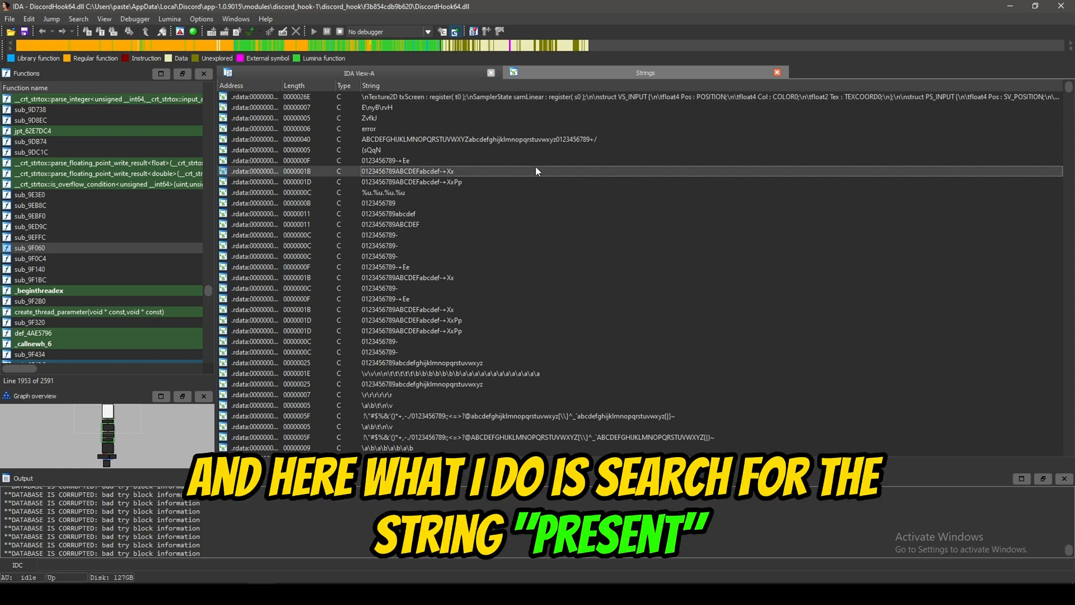
type("pres")
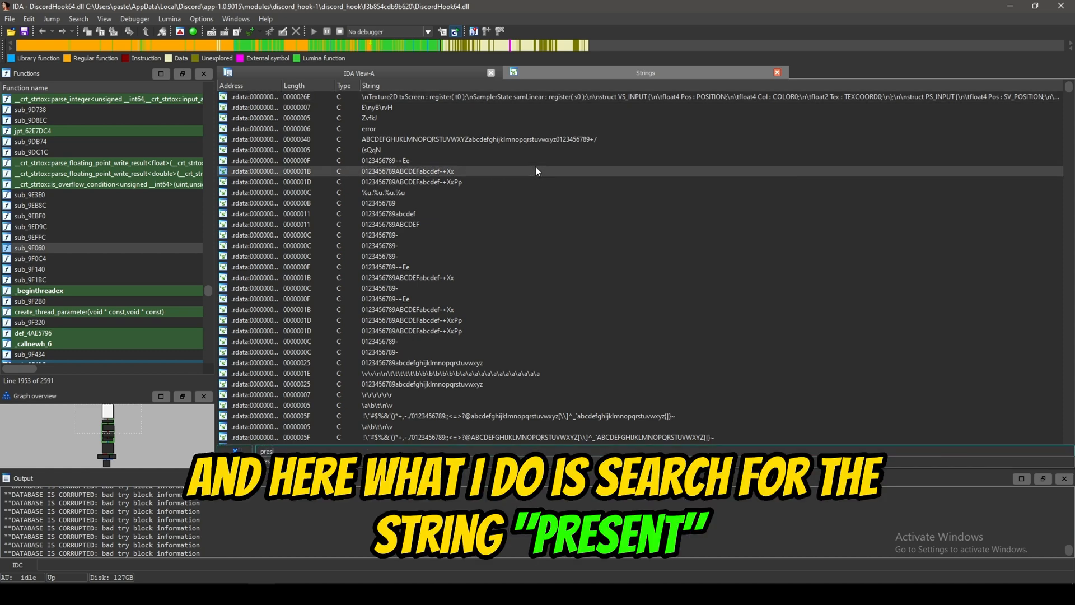
type("present")
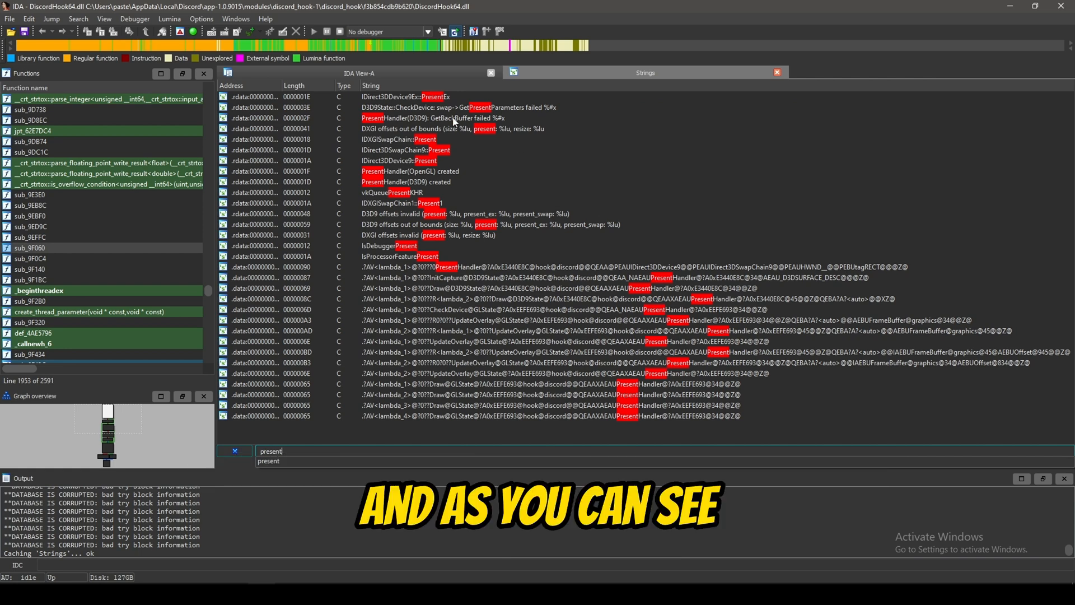
left_click(399, 140)
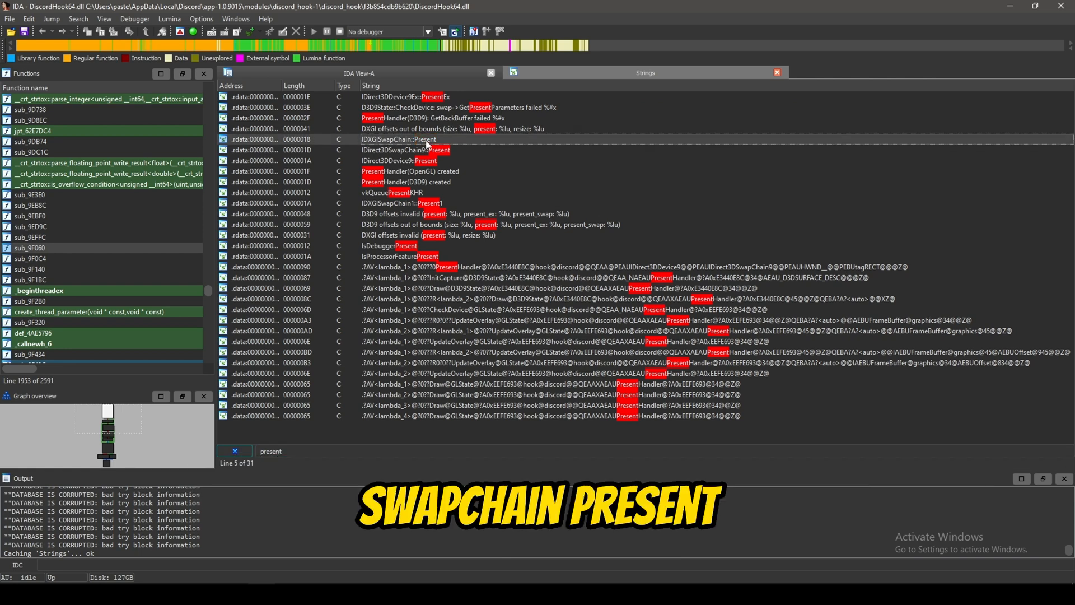
Step: Follow the IDXGISwapChain::Present string to its referencing code and decompile it with F5
double_click(425, 139)
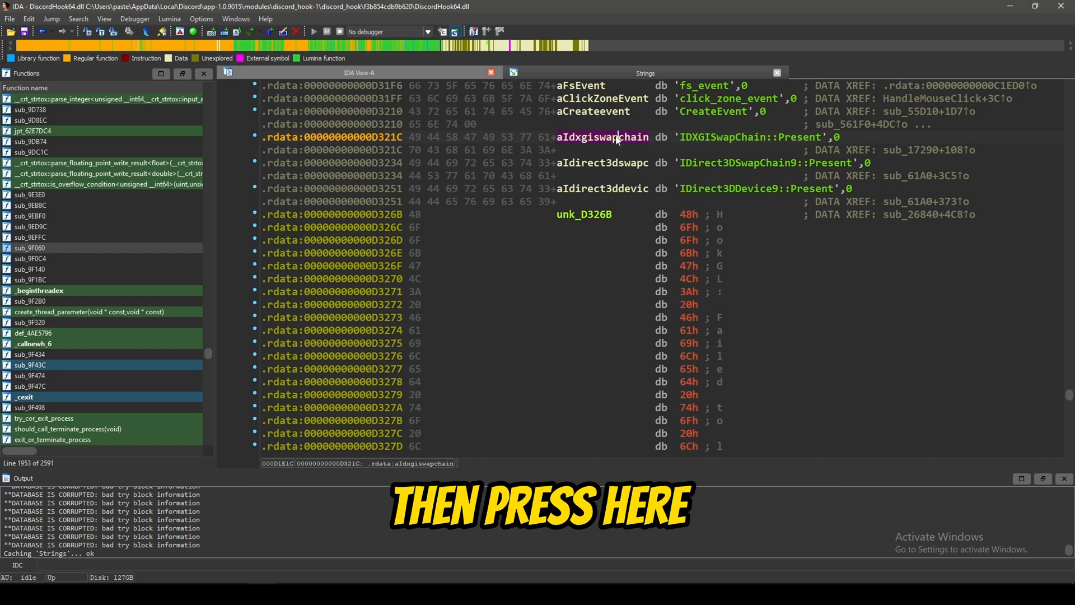
key("x")
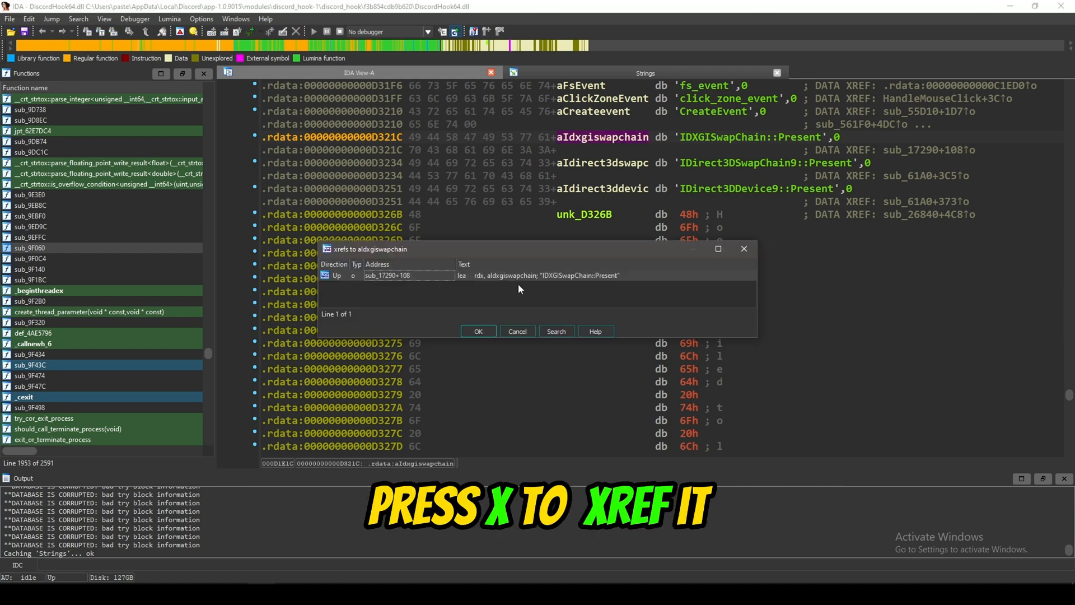
double_click(408, 275)
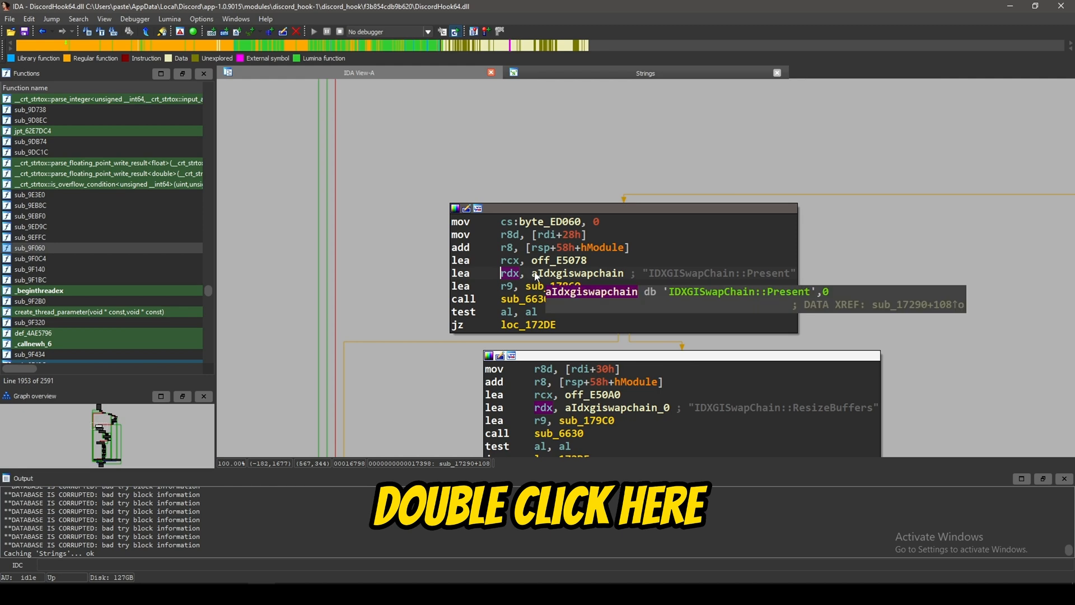
key("f5")
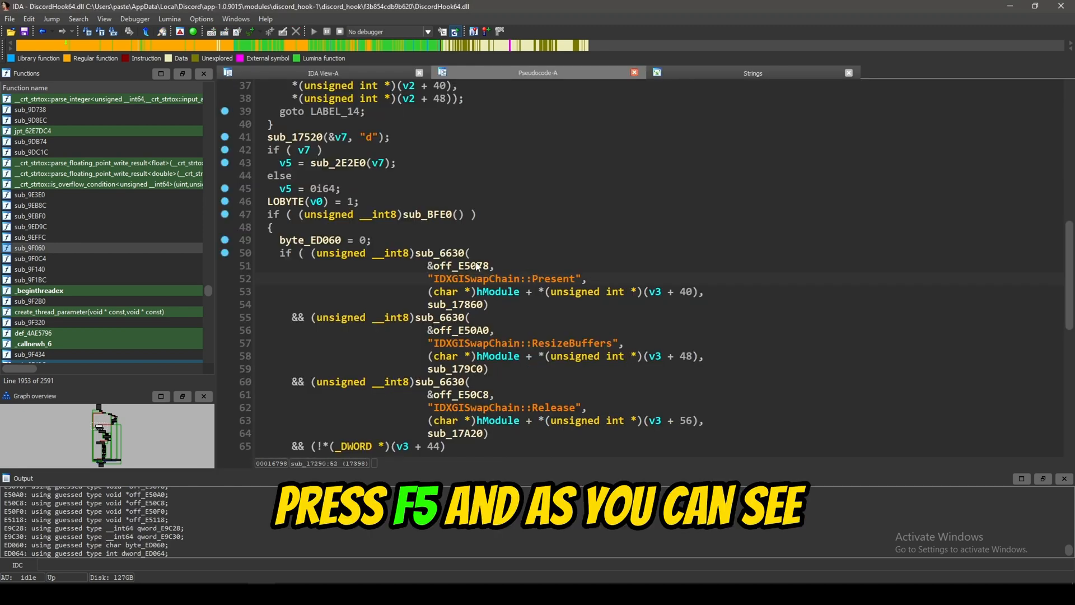
mouse_move(439, 253)
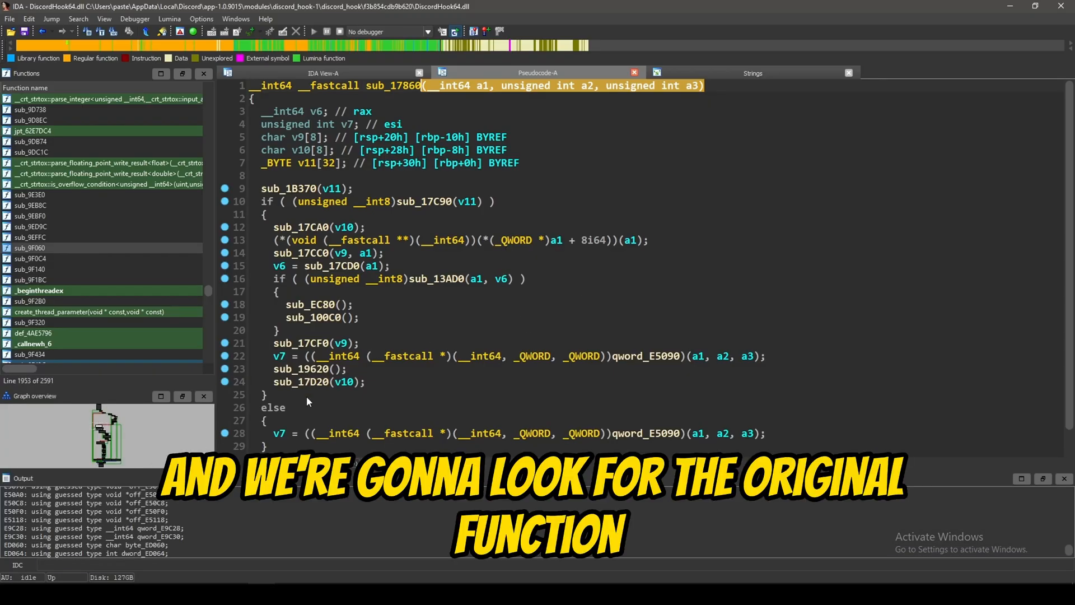
Step: Rebase the DiscordHook64.dll program to image base 0x0 through Rebase program
scroll("down", 3)
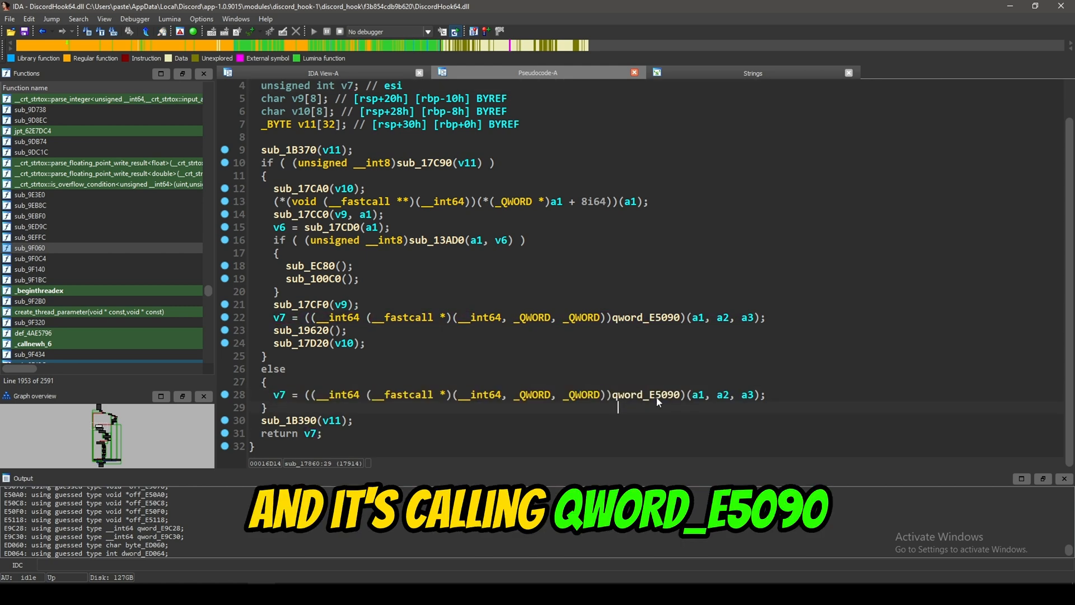
mouse_move(674, 403)
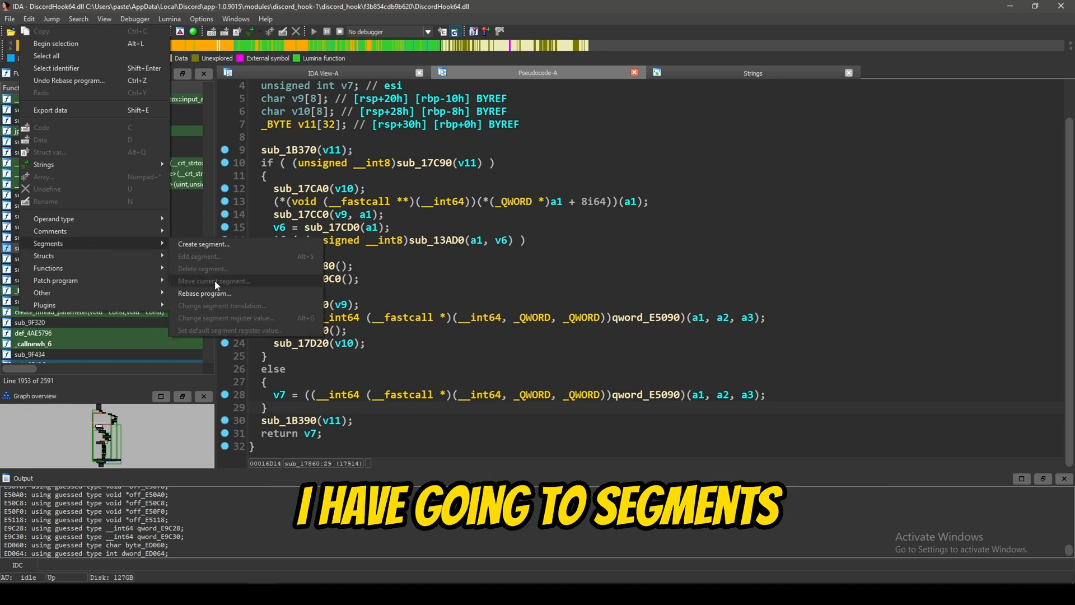
left_click(202, 293)
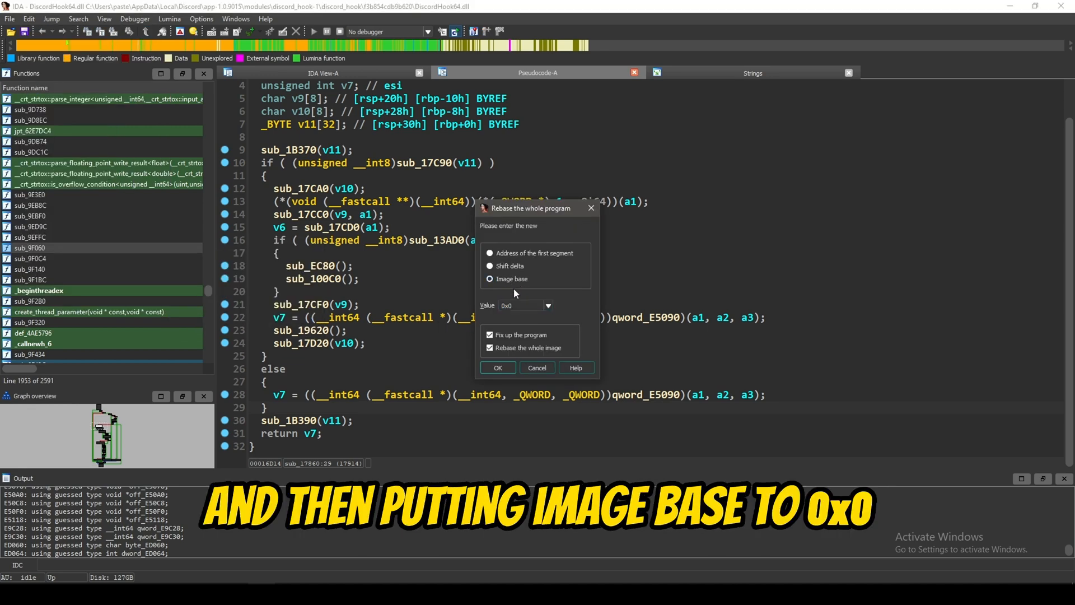
left_click(497, 368)
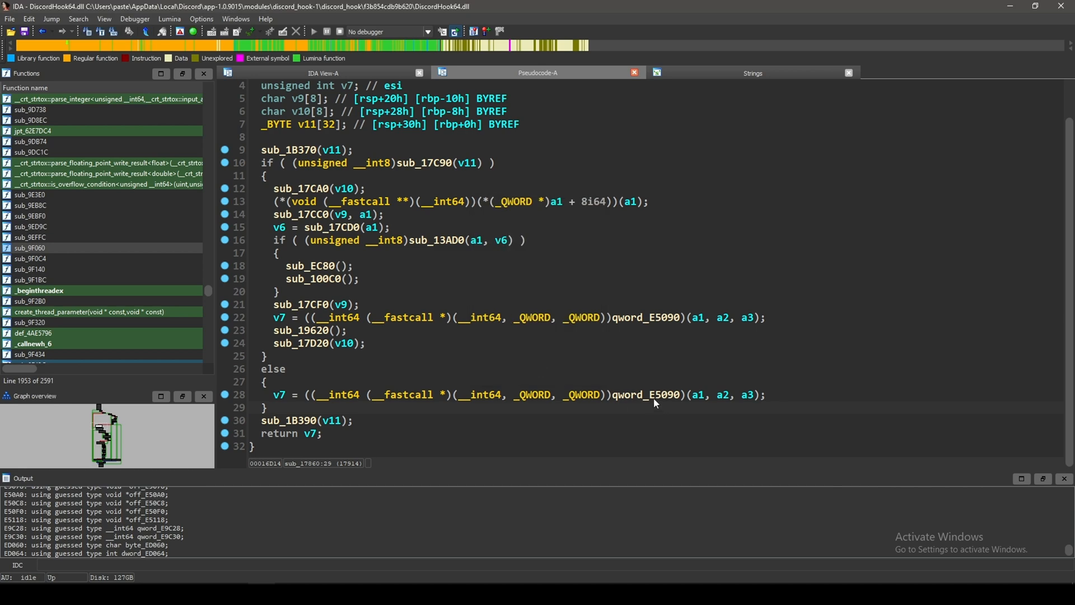
left_click(660, 395)
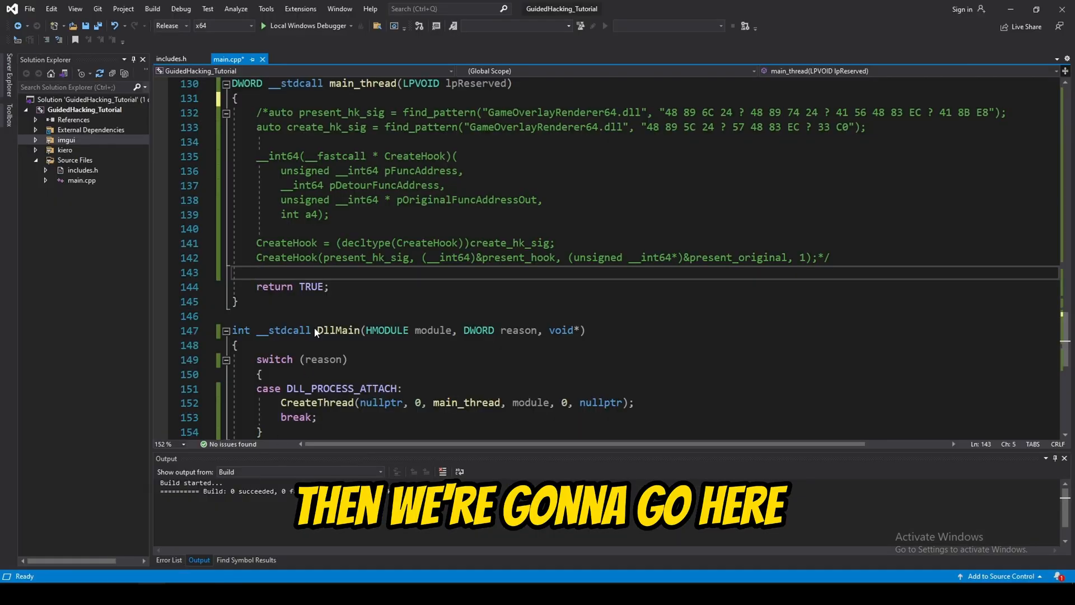
Step: Compute addr as GetModuleHandle("DiscordHook64.dll") + 0xE5090 in main_thread
type("uint64_t addr = (uint64")
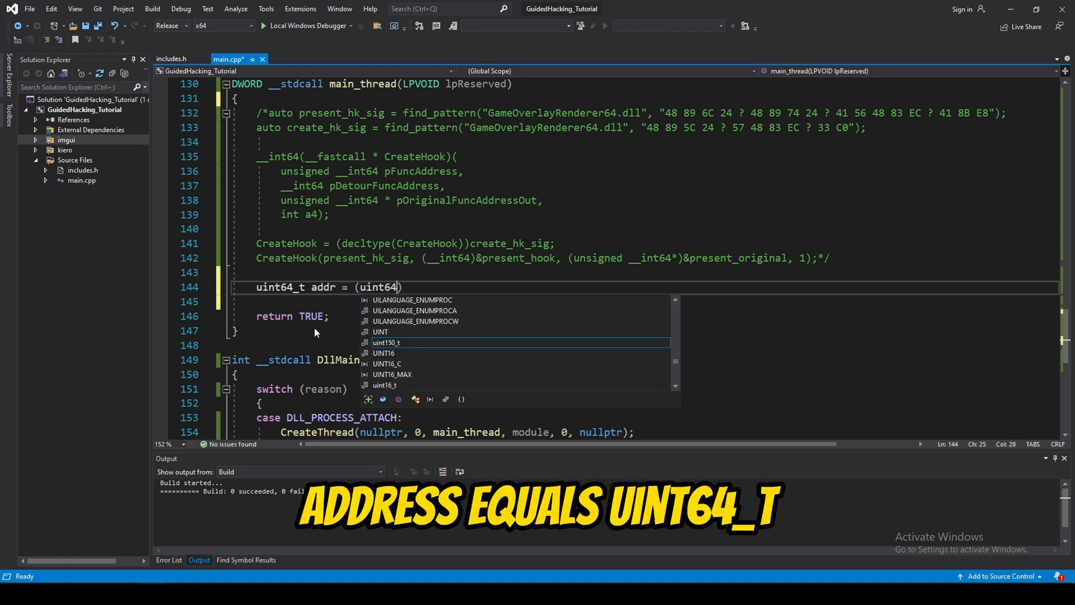
type("_t)()")
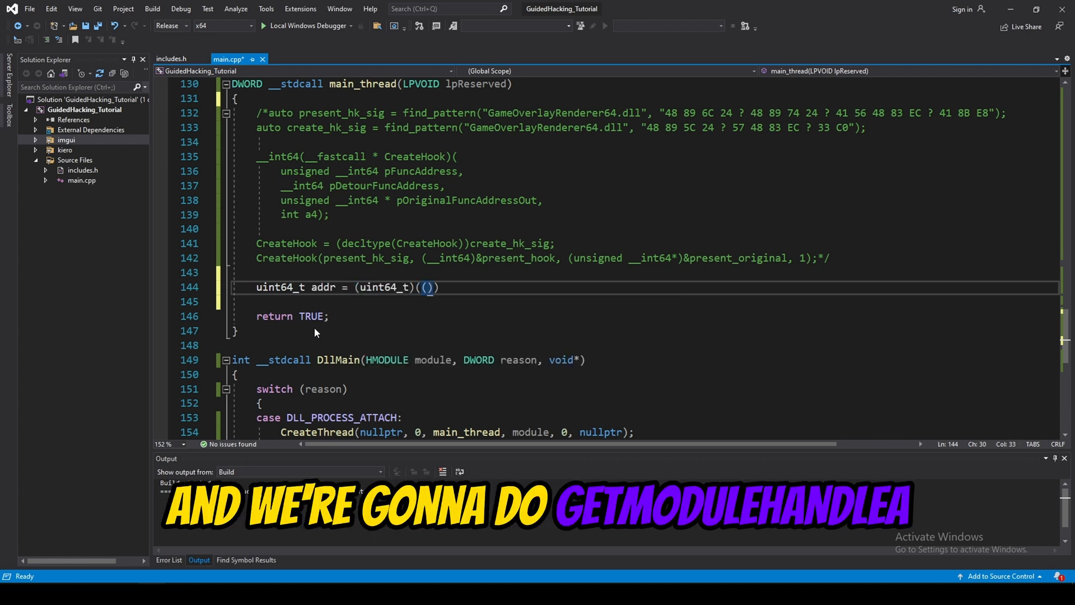
type("GetModuleHandleA")
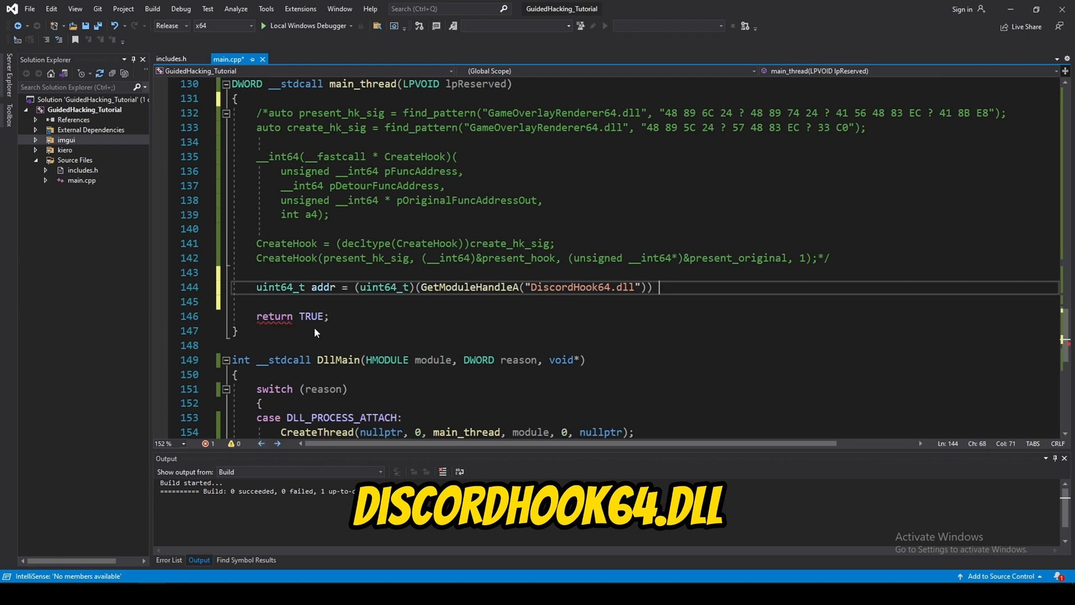
type("+ 0xE5090;")
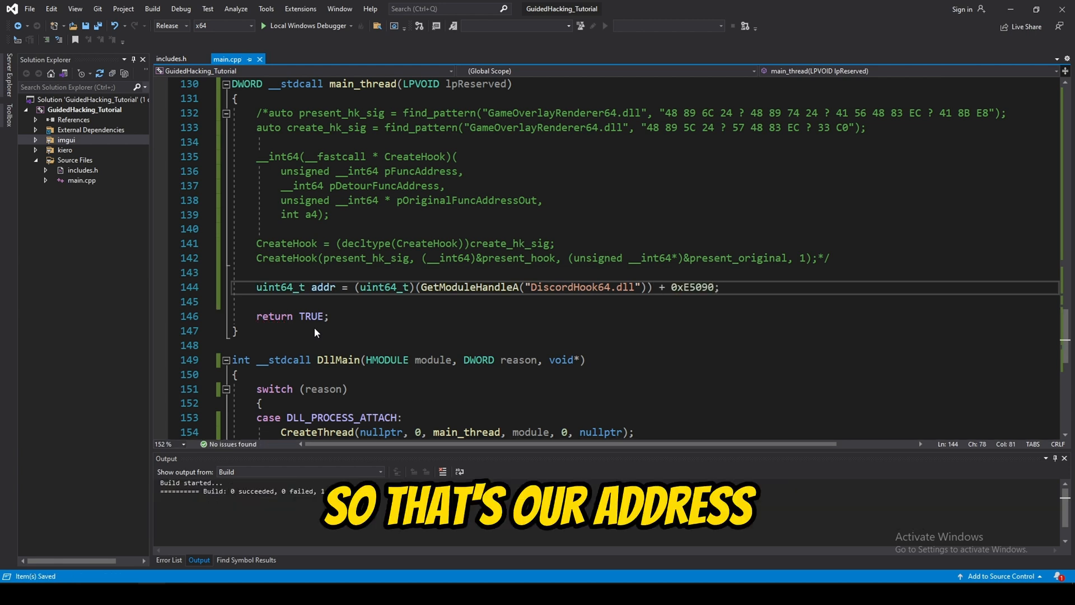
key("Enter")
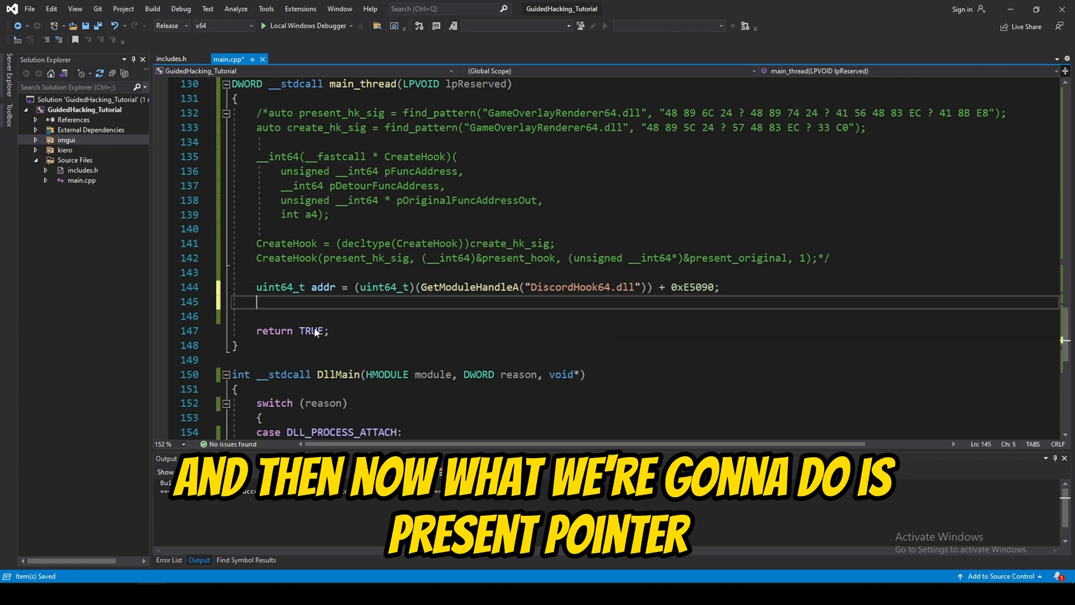
Step: Cast addr to Present* discord_present and store *discord_present in present_original
type("Present*")
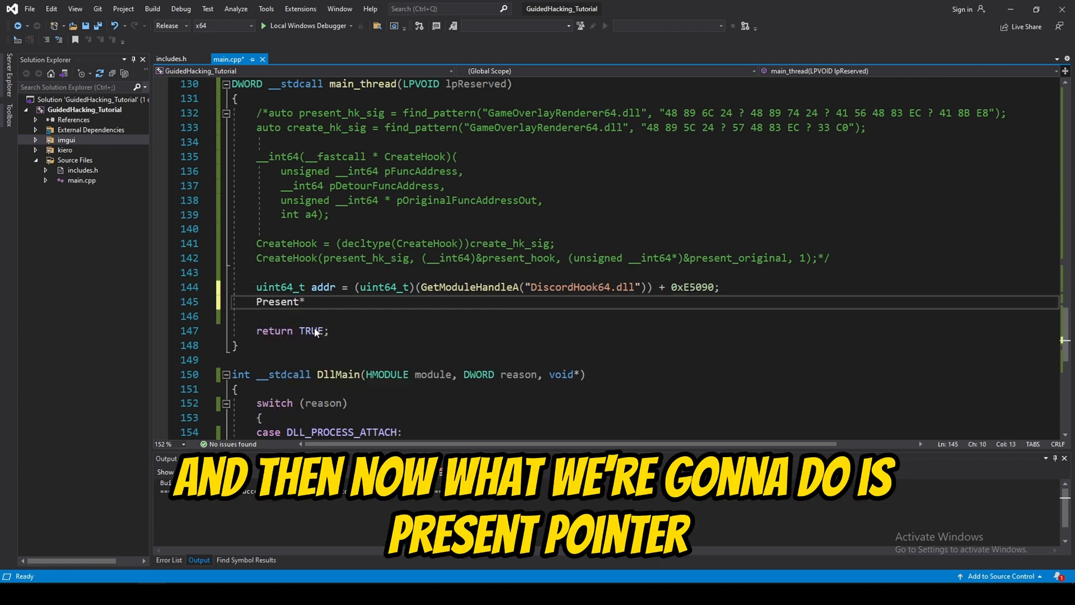
type("discor")
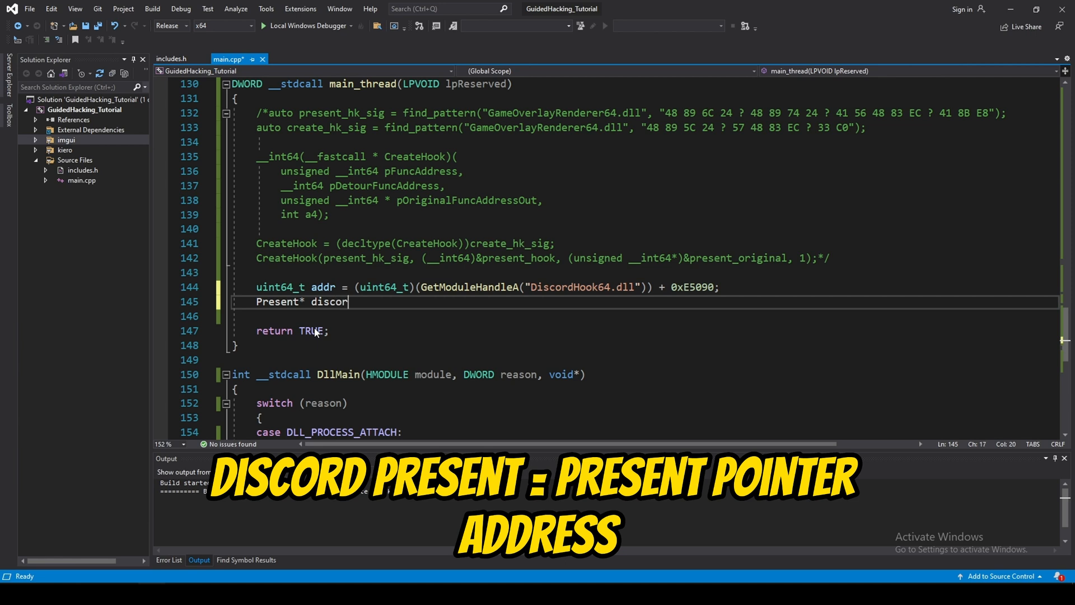
type("d_present")
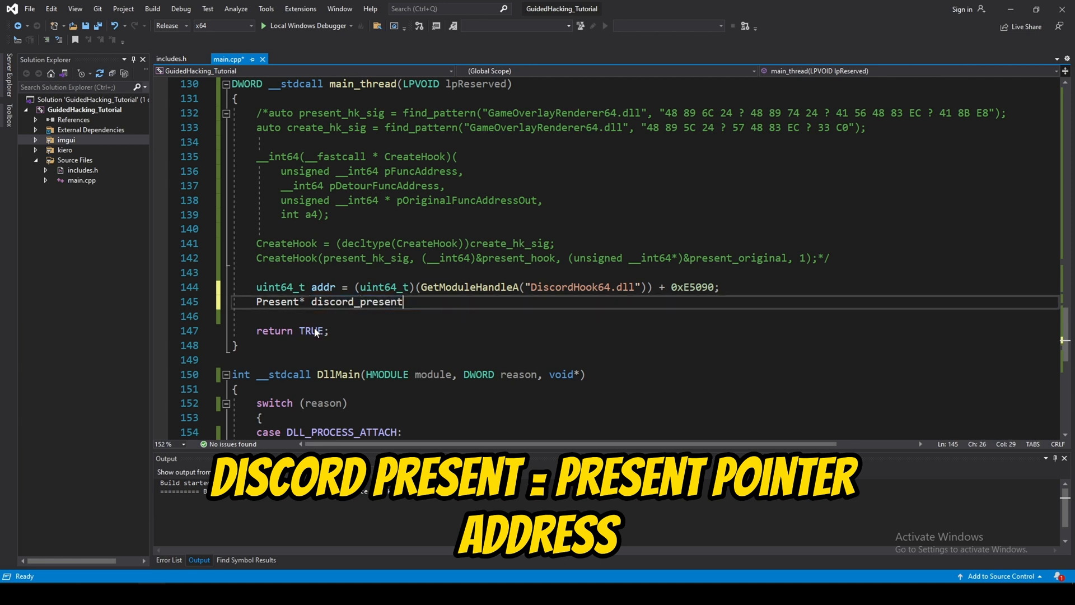
type("= (Present*)")
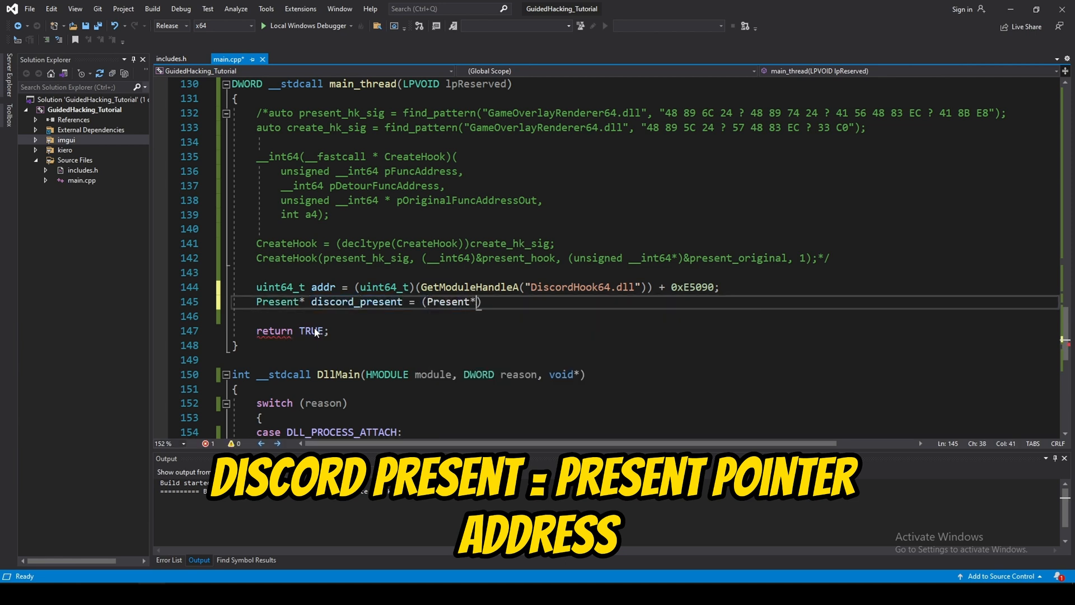
type("addr;")
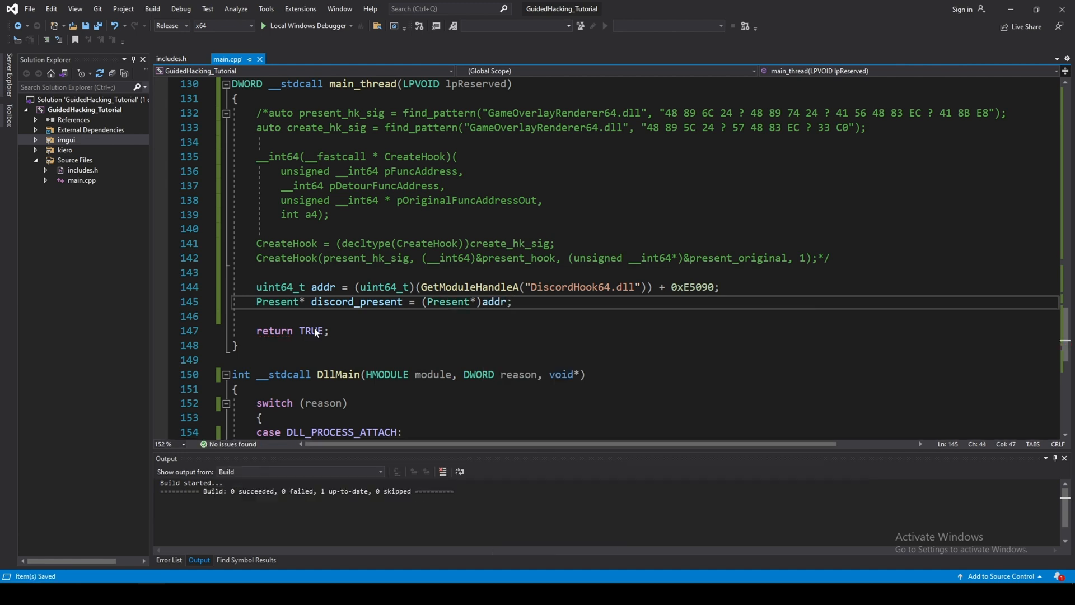
type("present_original = *")
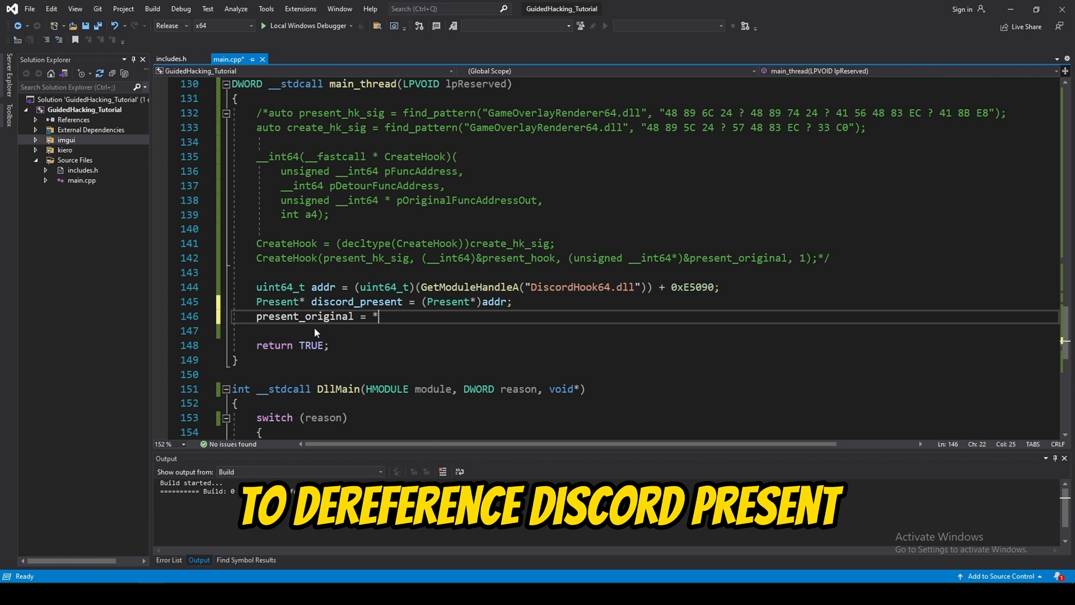
type("discord_present;")
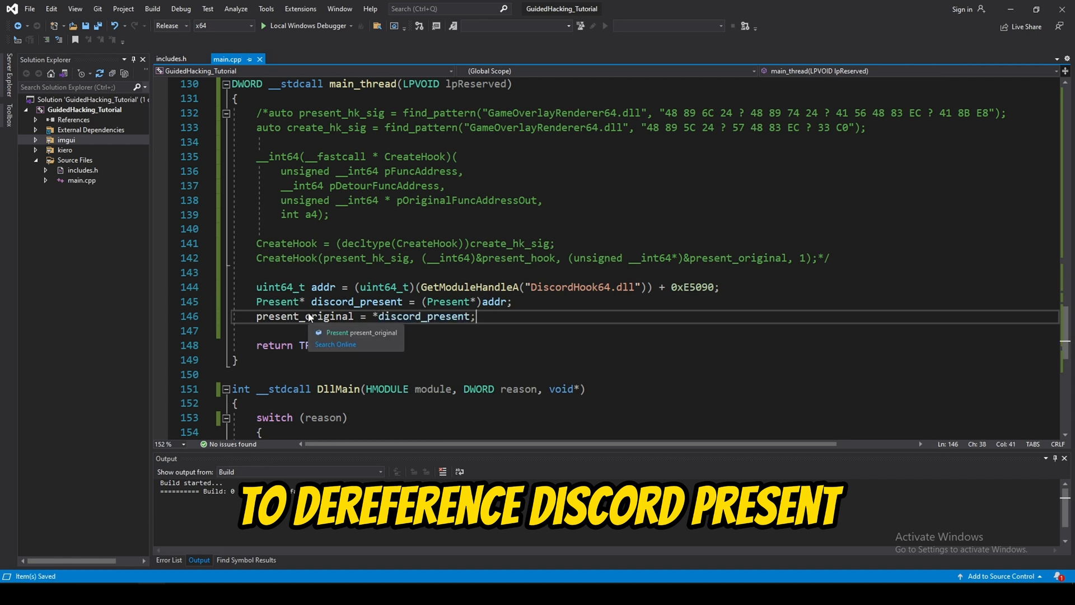
key("enter")
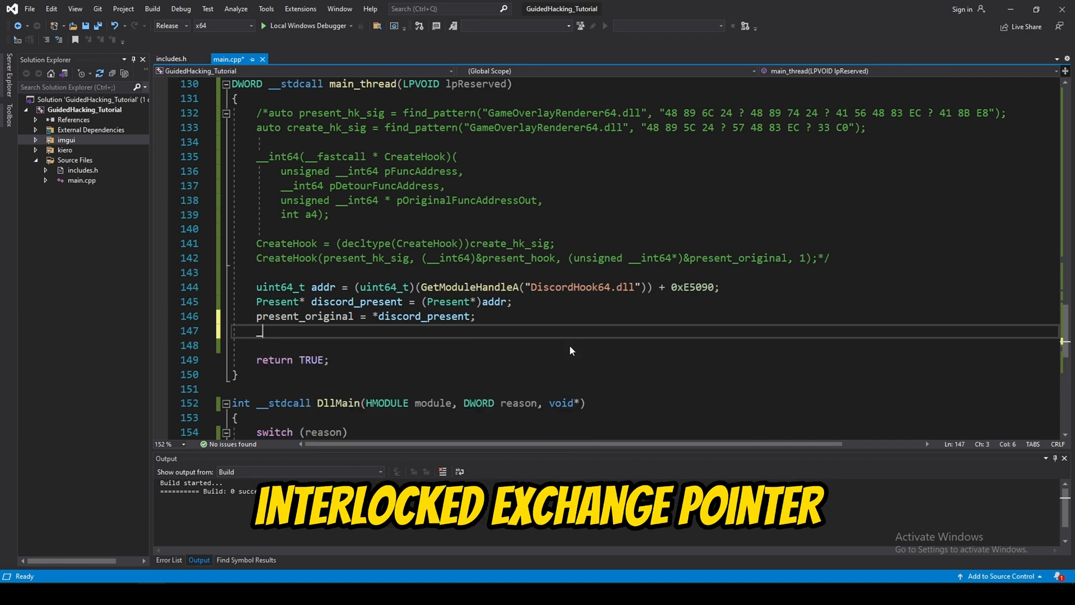
Step: Type the _InterlockedExchangePointer call swapping addr's pointer for present_hook
type("_Interlo")
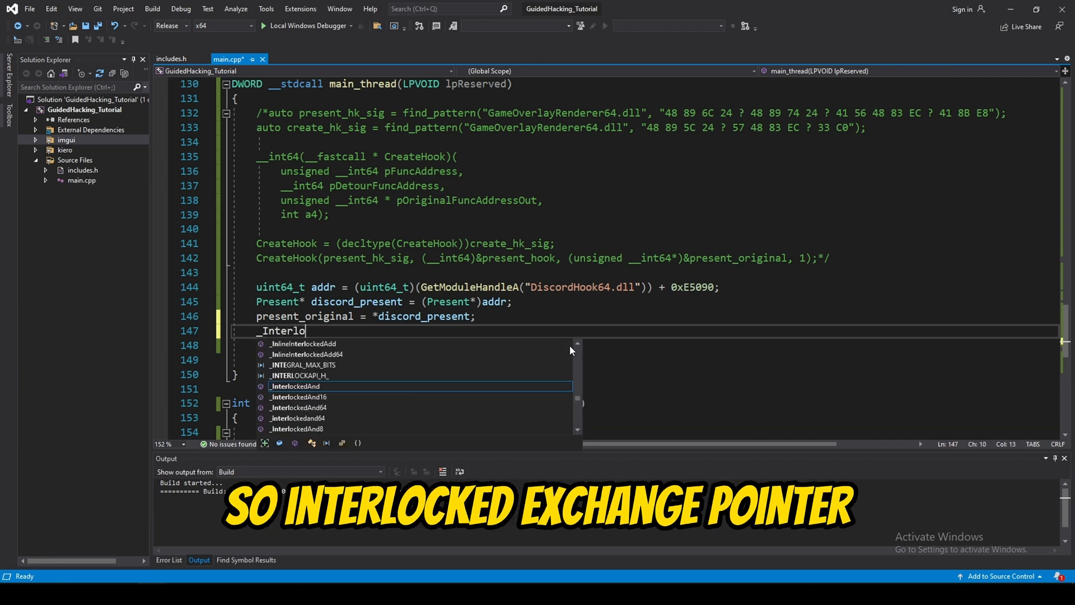
type("cked")
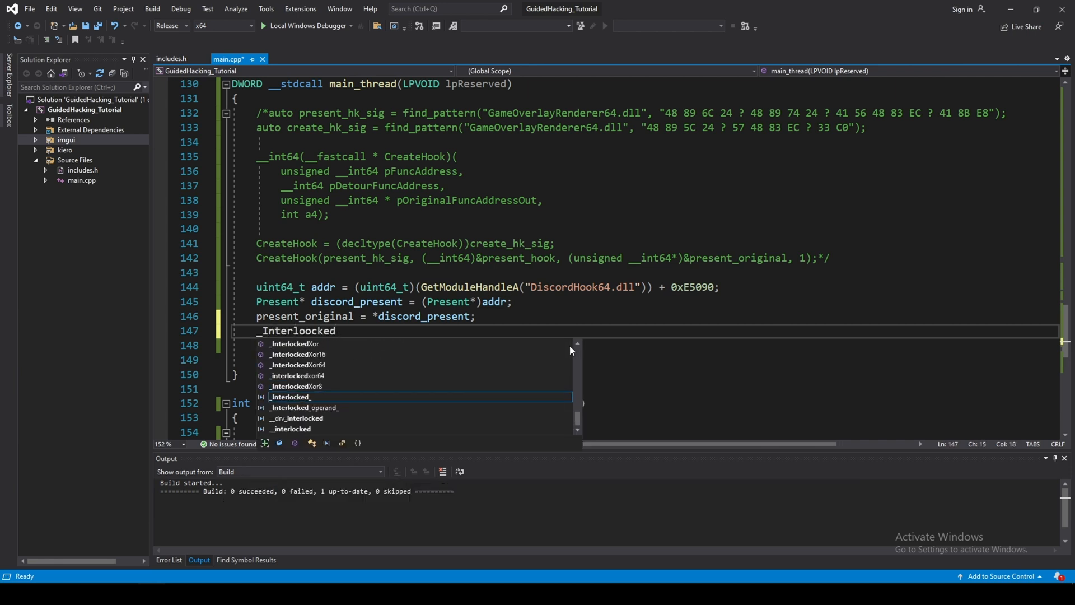
type("E")
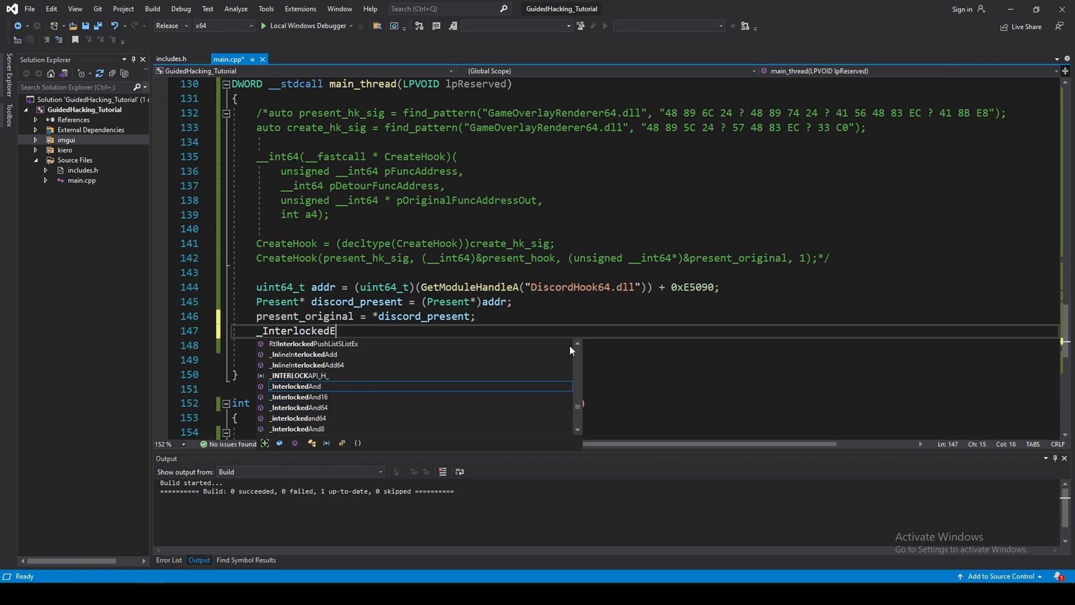
type("xchangePointer((vo")
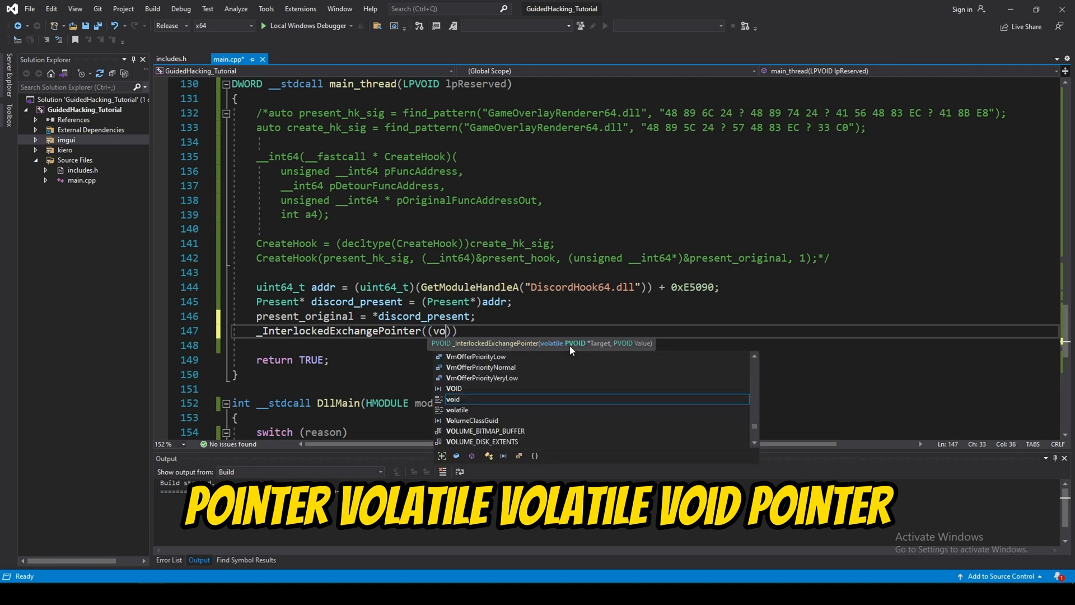
type("latile PVOID*")
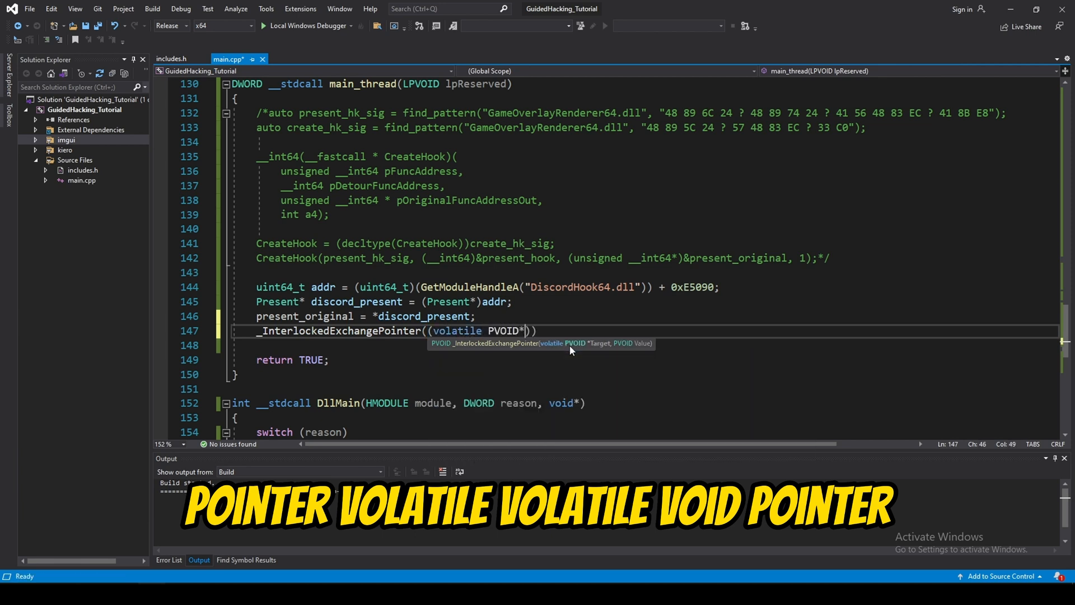
type(")")
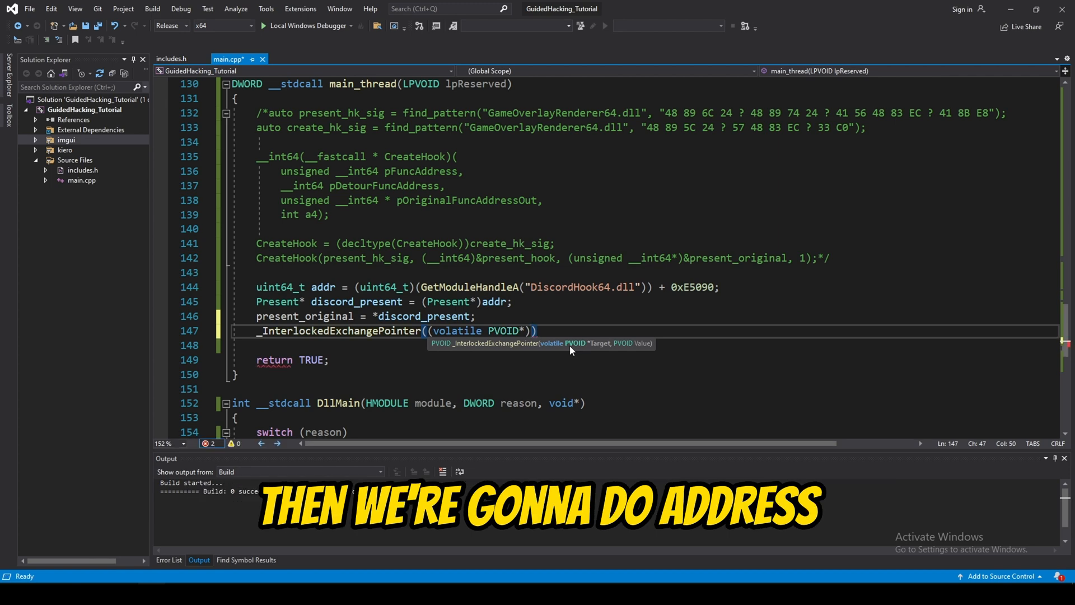
type("addr, present_hook")
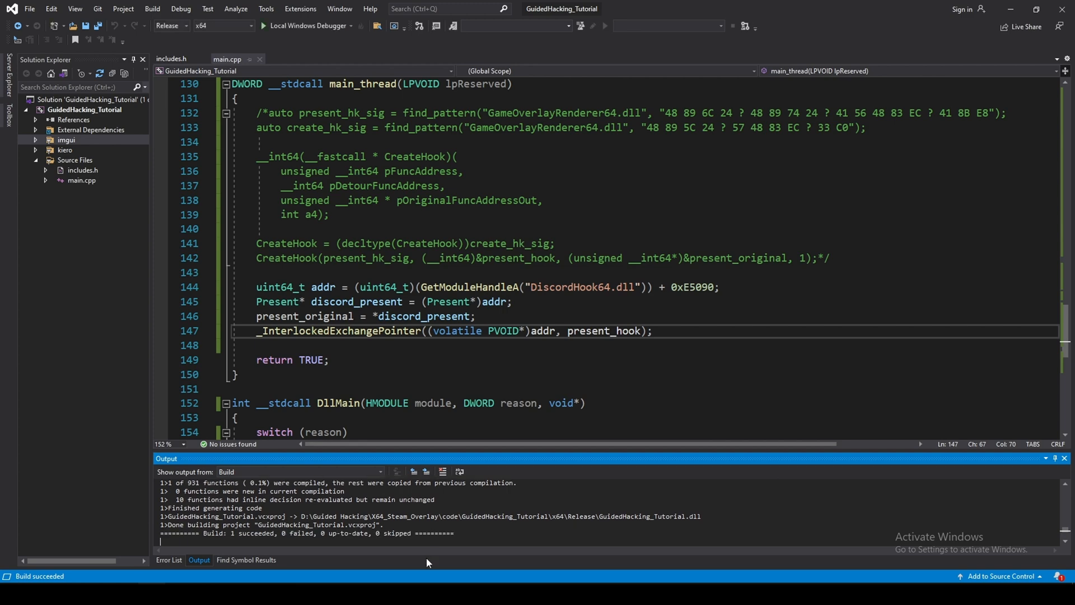
Step: Launch TestEnvironmentD3D11 from the Steam library and move its D3D11Test window aside
left_click(511, 307)
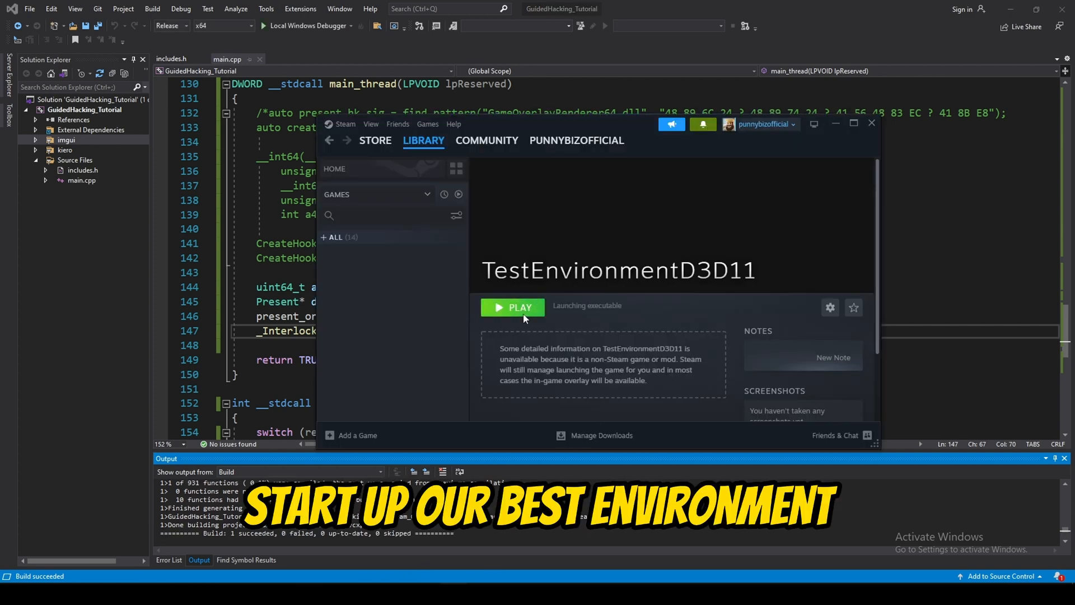
left_click(513, 306)
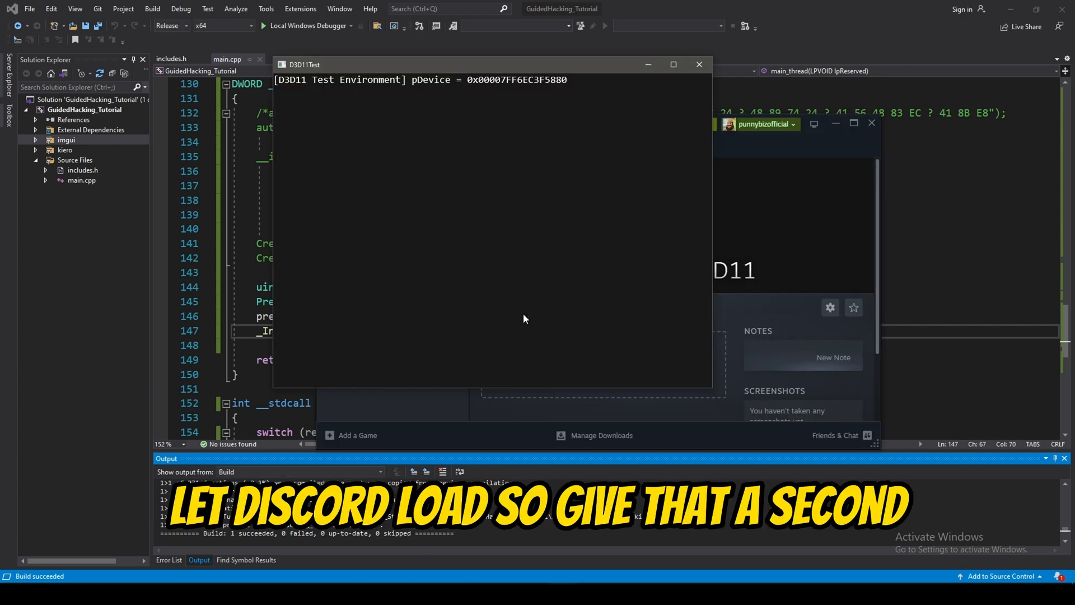
left_click_drag(490, 65, 586, 120)
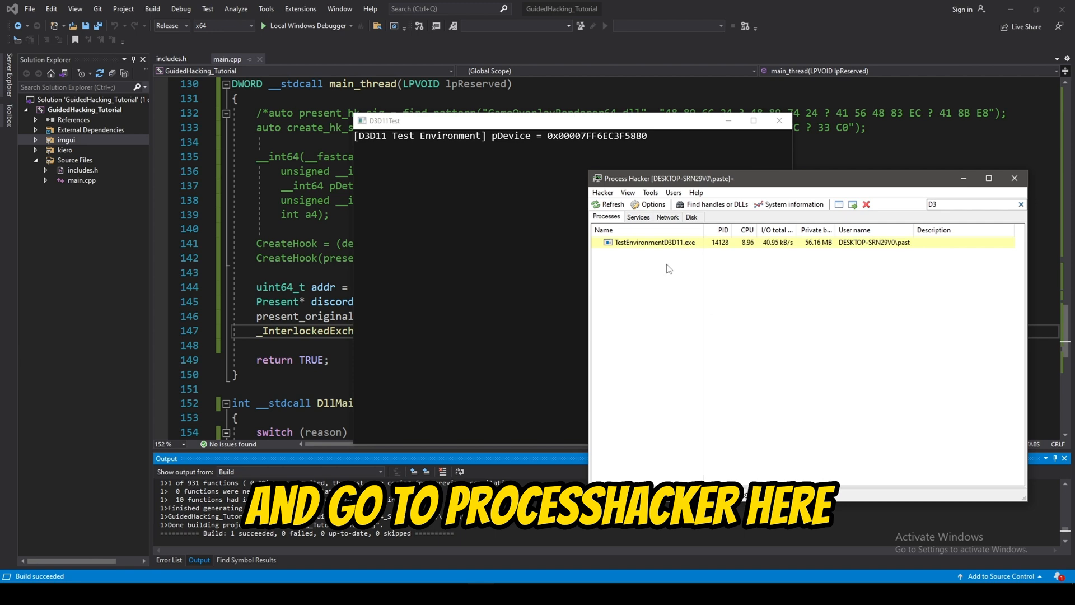
Step: Open TestEnvironmentD3D11.exe's context menu in Process Hacker and show its Miscellaneous actions
right_click(654, 242)
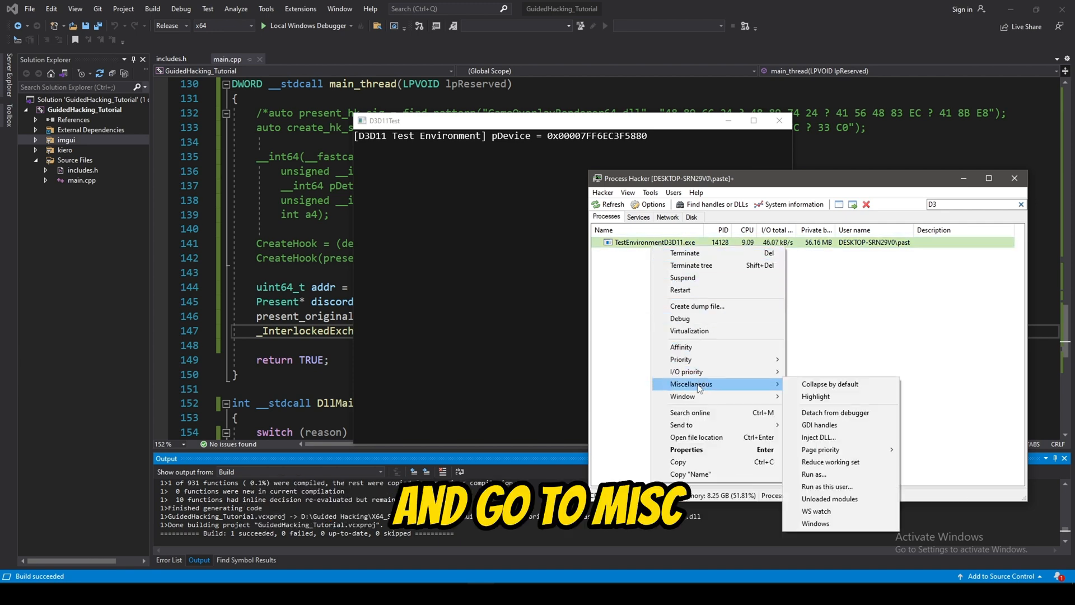
left_click(818, 437)
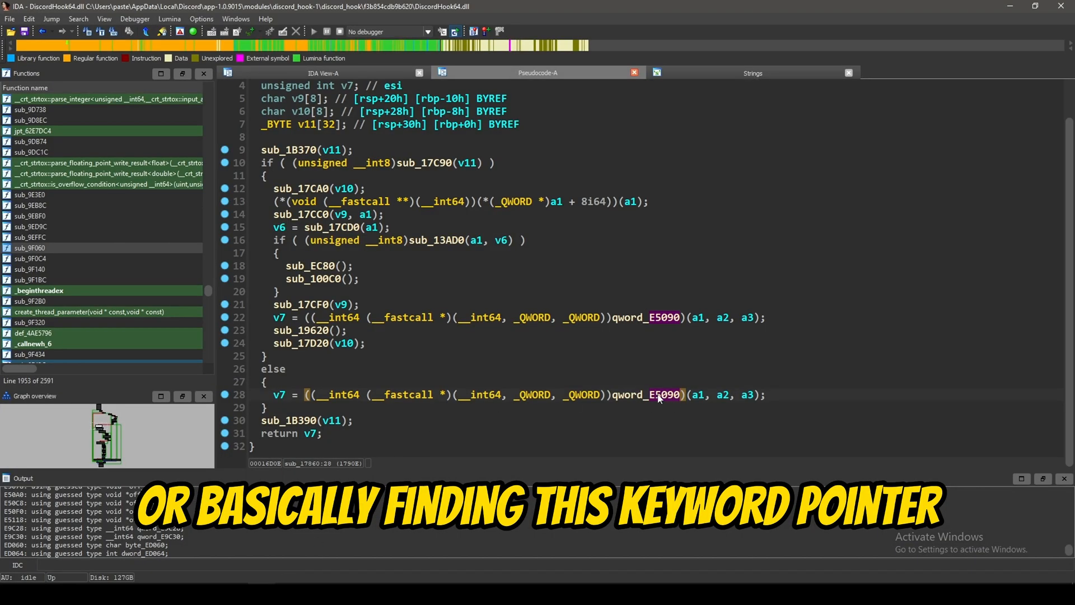
Step: Jump from the pseudocode to qword_E5090's data entry at 0xE5090
double_click(647, 394)
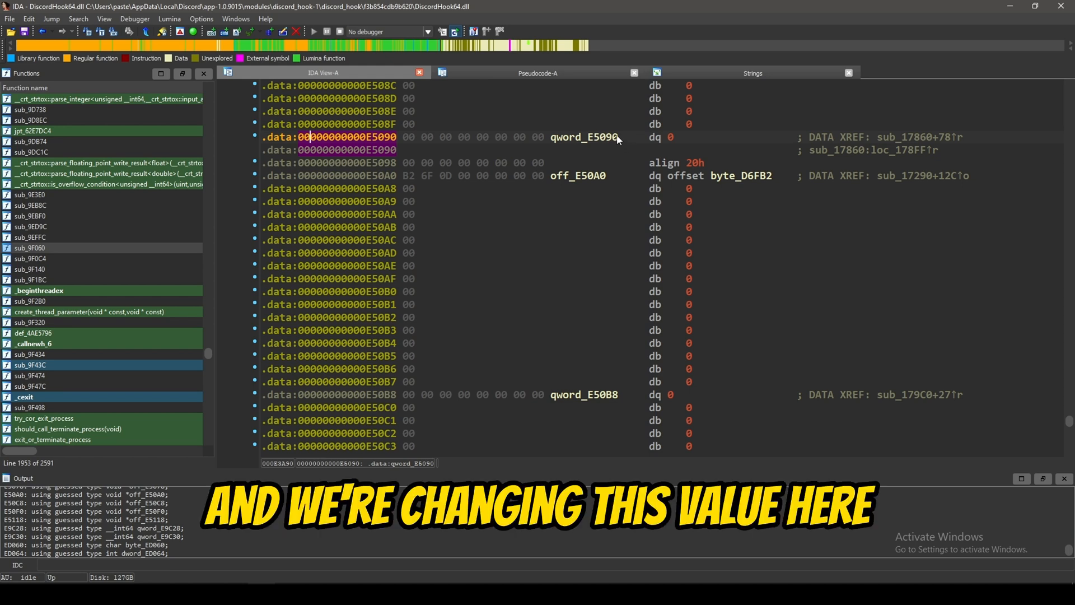
left_click(600, 137)
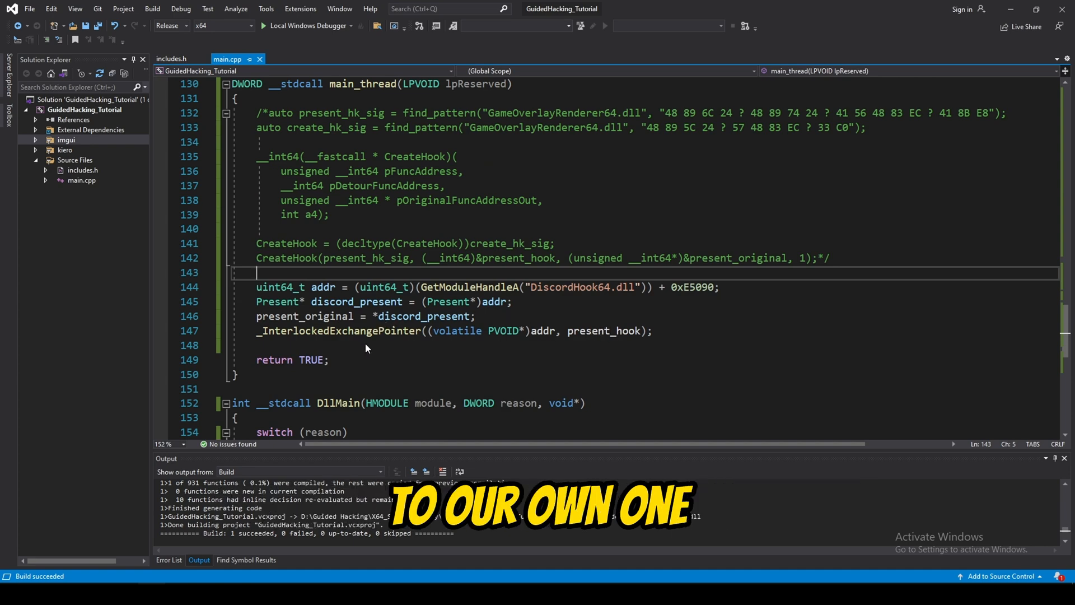
double_click(339, 330)
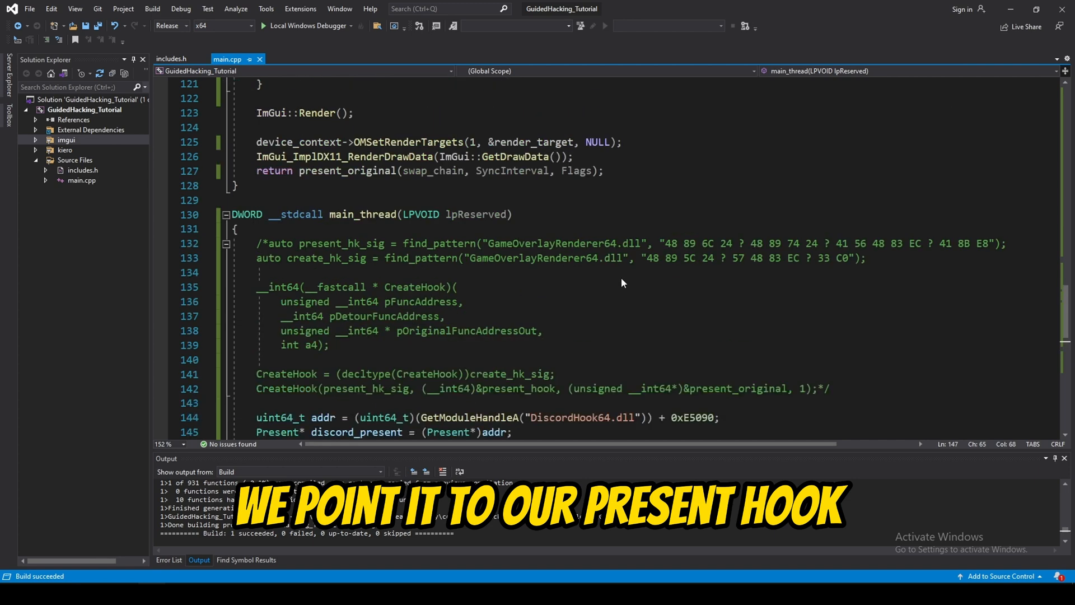
double_click(305, 403)
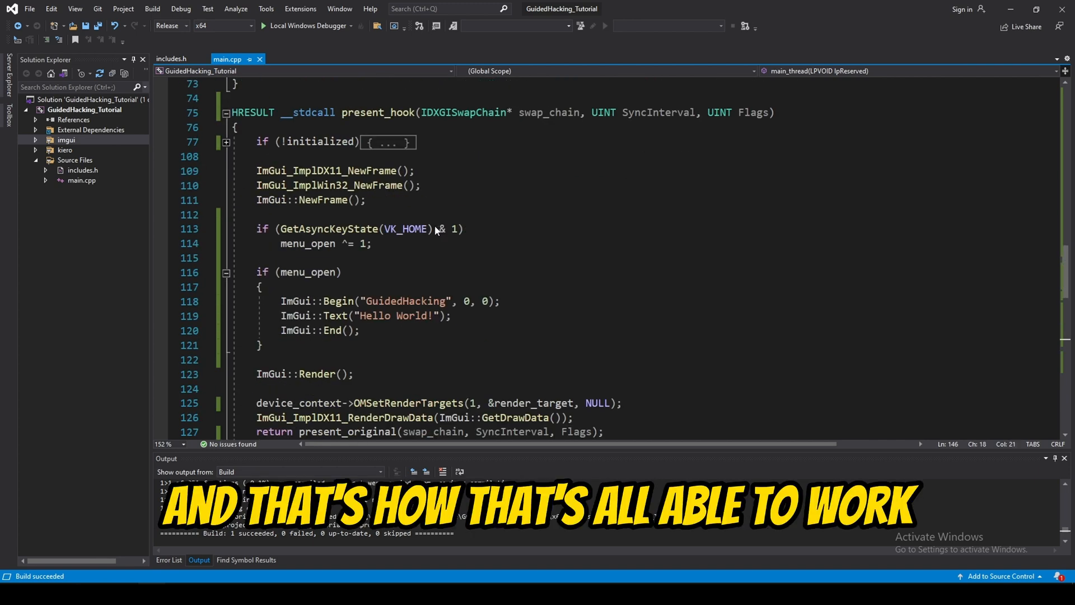
scroll("down", 3)
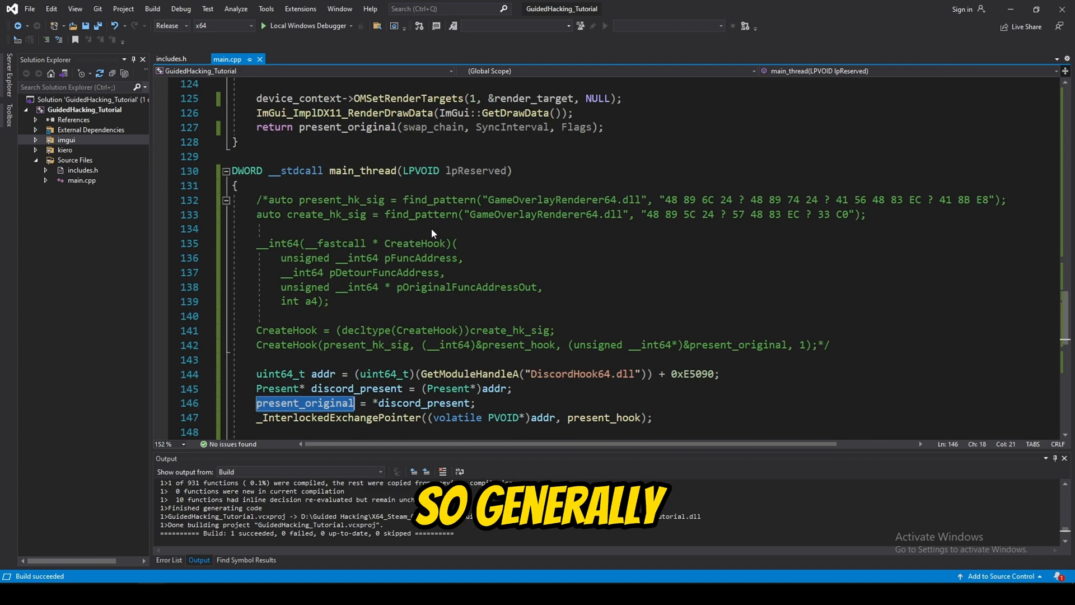
scroll("down", 3)
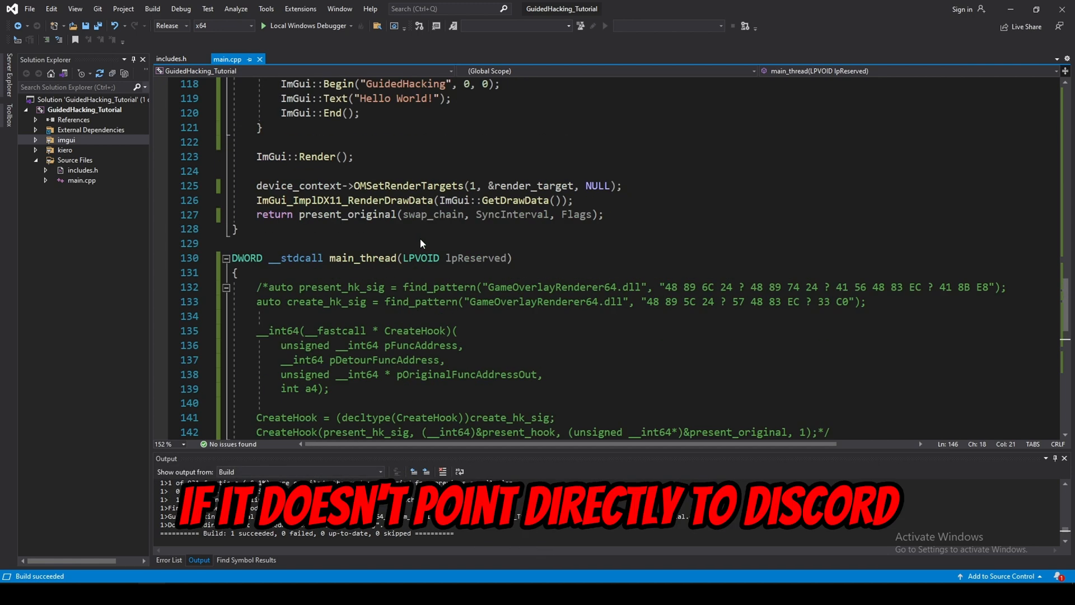
scroll("up", 3)
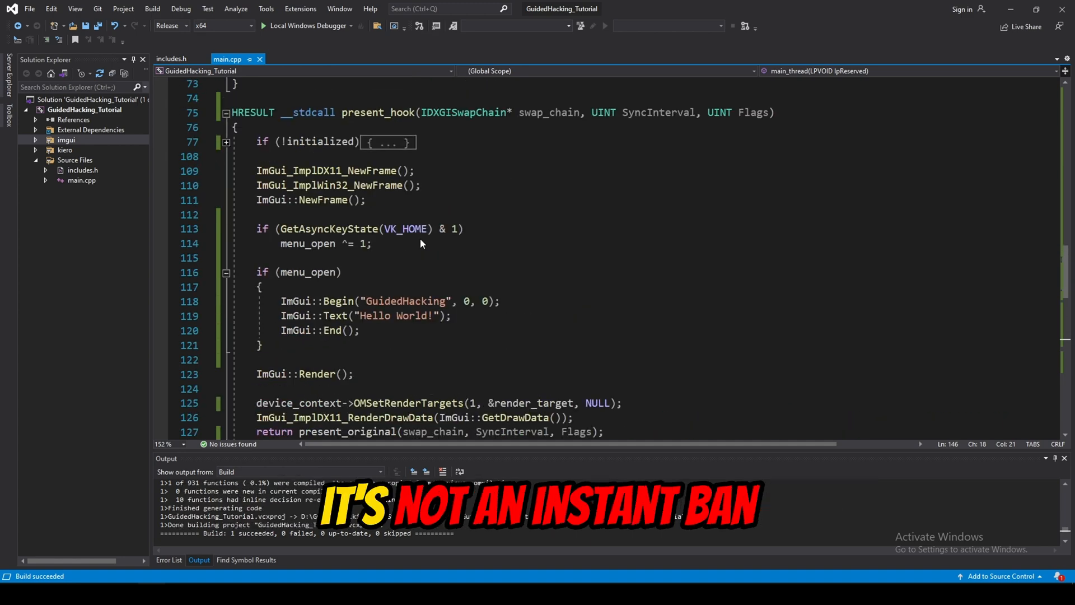
scroll("down", 3)
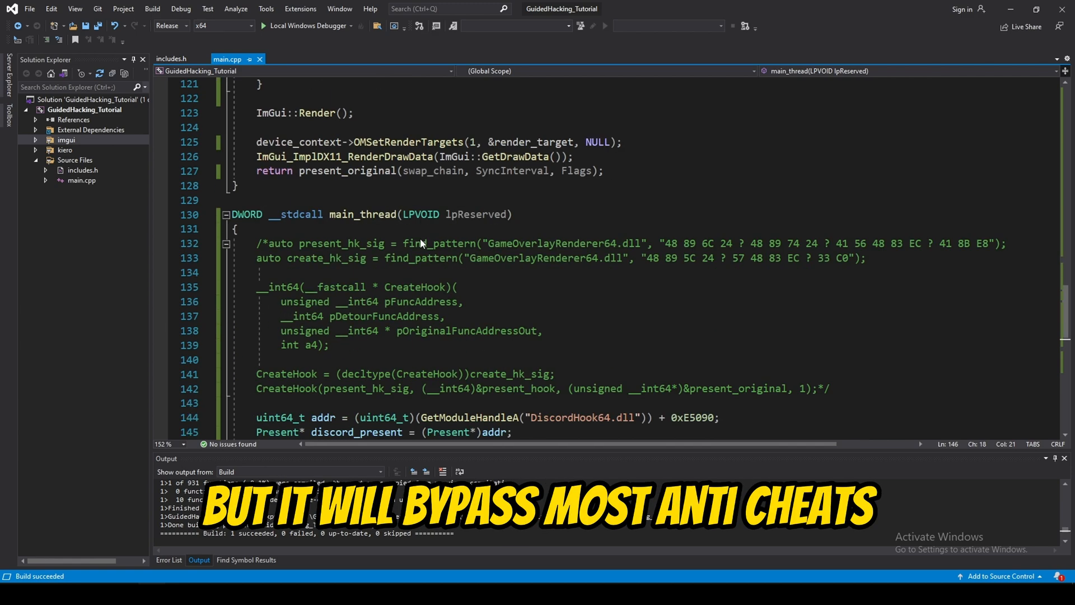
scroll("down", 3)
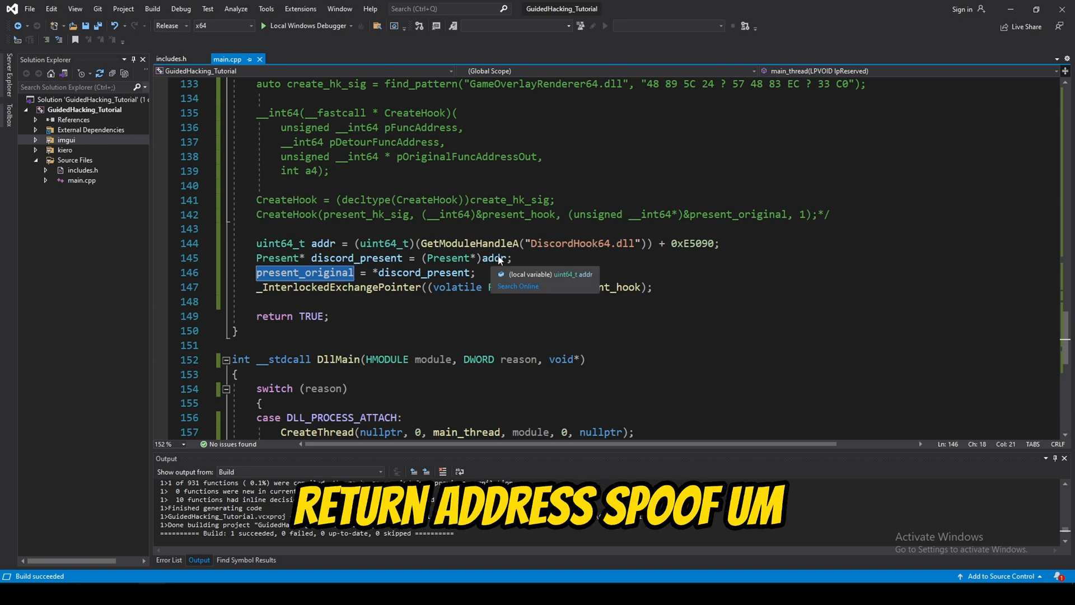
mouse_move(491, 259)
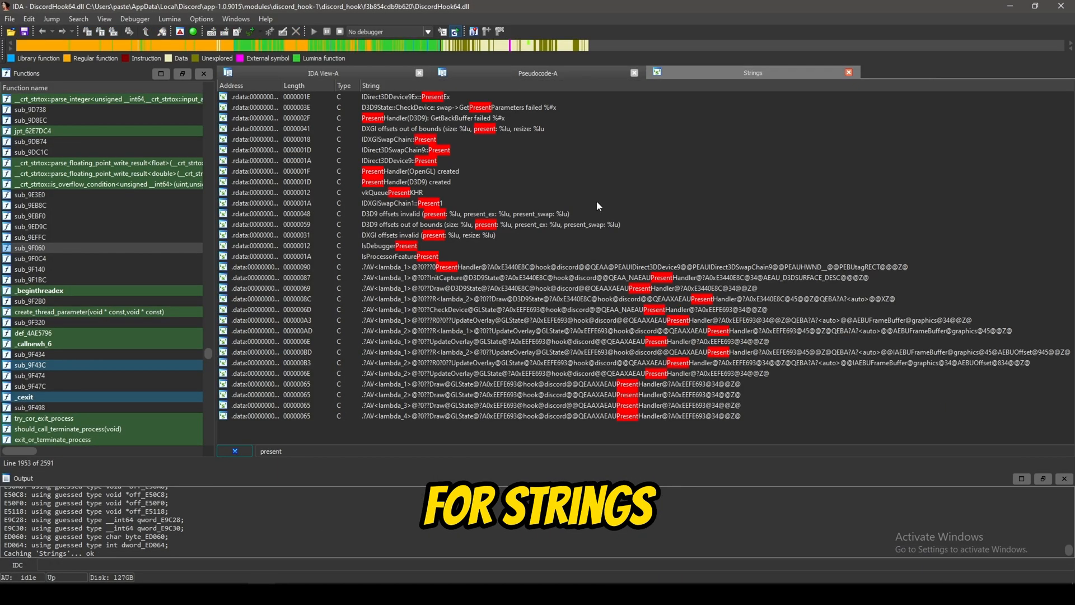
Step: Select a 'present' string match in IDA's Strings list
left_click(401, 140)
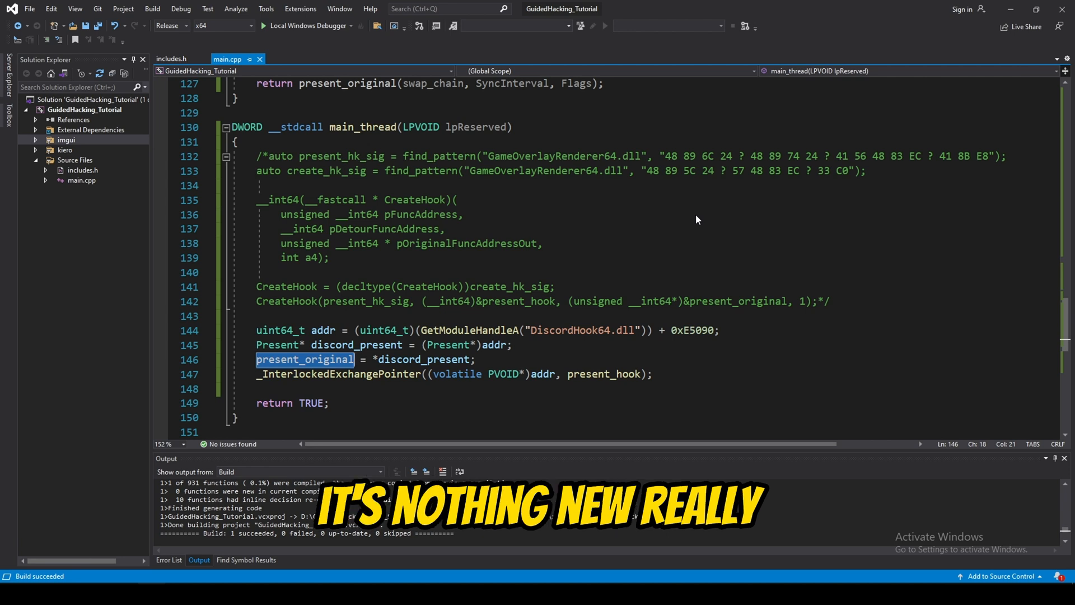
mouse_move(662, 222)
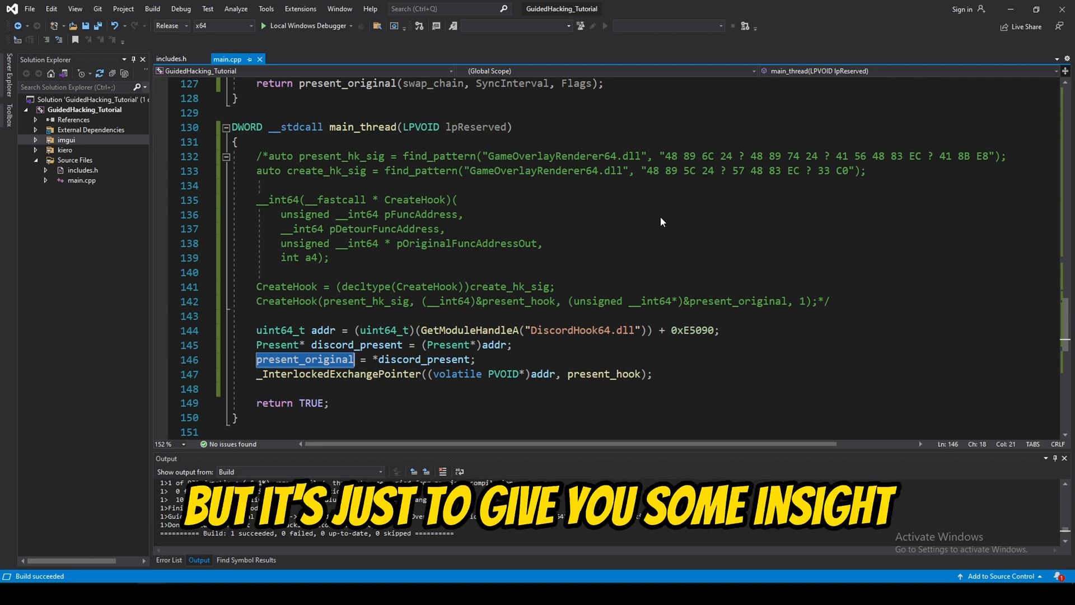